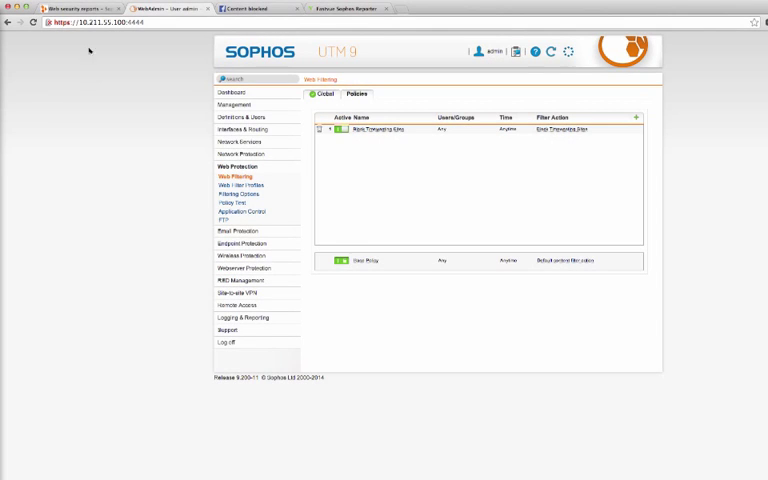
Check the forum thread on profiles, then start a new web filter profile under Web Protection.
{"action": "left_click", "coordinate": [84, 8]}
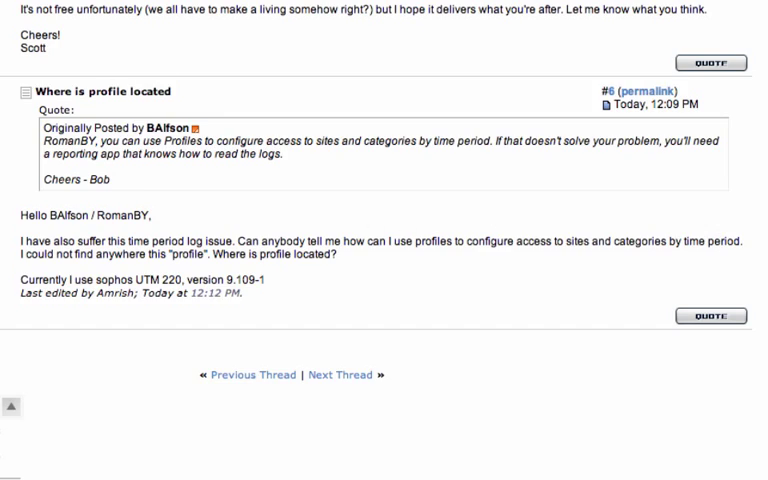
{"action": "scroll", "scroll_direction": "up", "scroll_amount": 3}
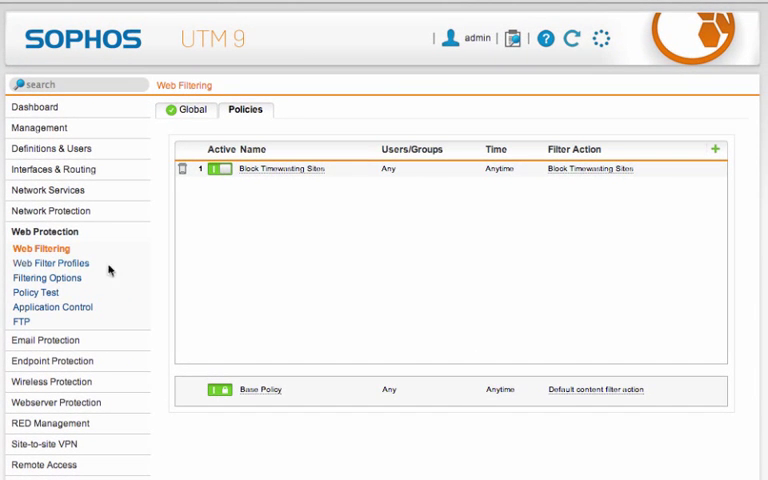
{"action": "mouse_move", "coordinate": [278, 208]}
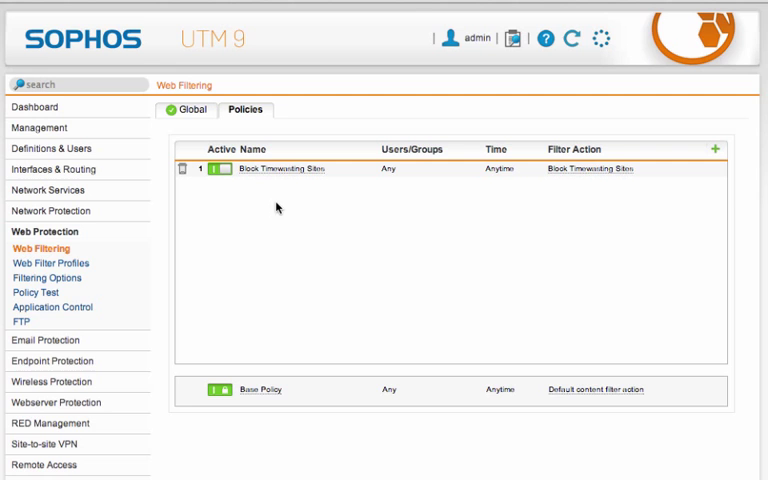
{"action": "mouse_move", "coordinate": [60, 272]}
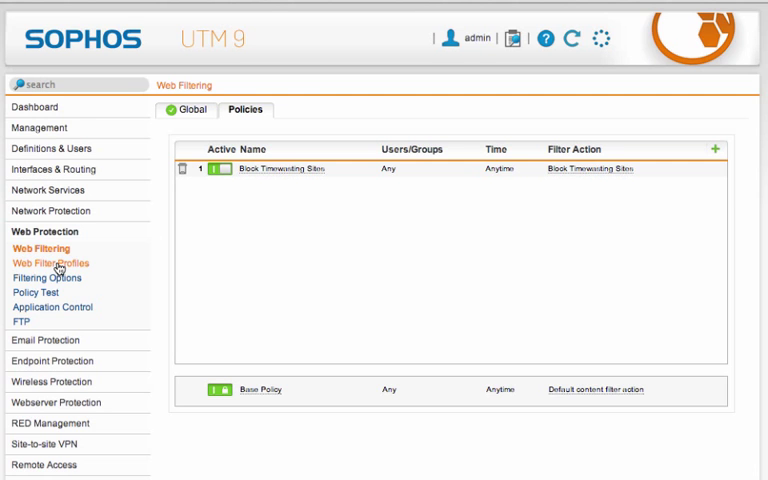
{"action": "left_click", "coordinate": [52, 264]}
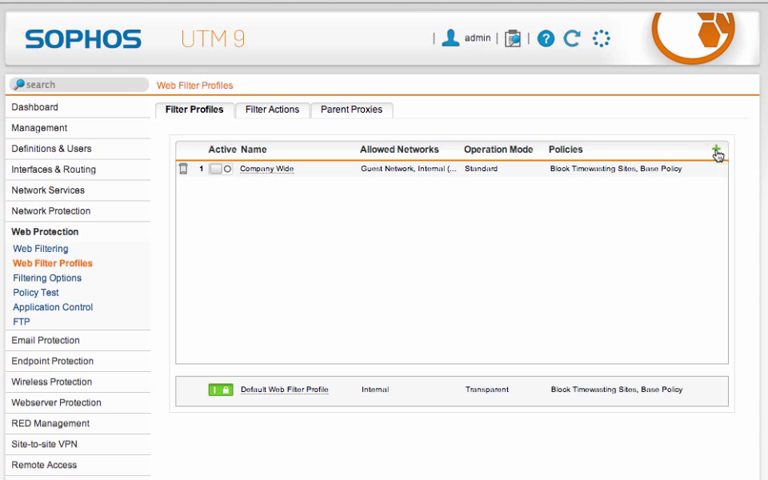
{"action": "left_click", "coordinate": [714, 148]}
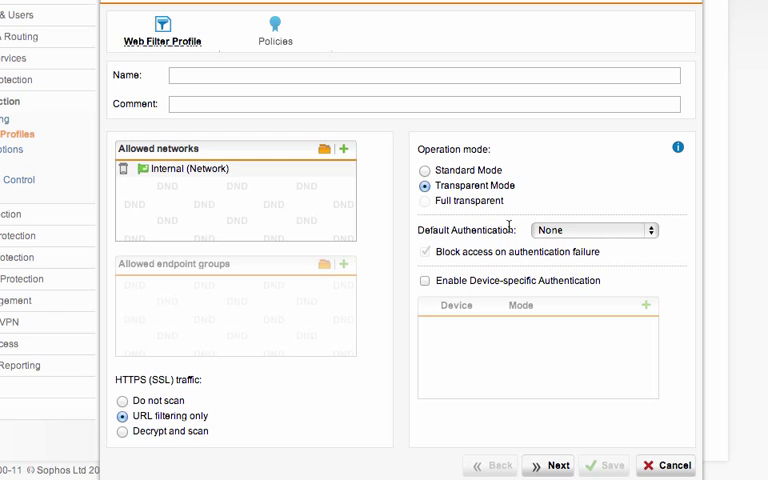
{"action": "mouse_move", "coordinate": [520, 228]}
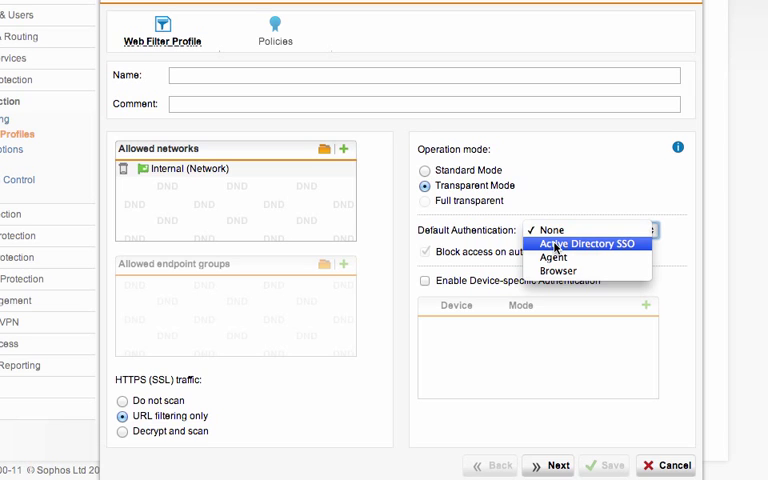
Set the trial profile to Standard Mode with Decrypt and scan, authentication none, then abandon it.
{"action": "left_click", "coordinate": [550, 228]}
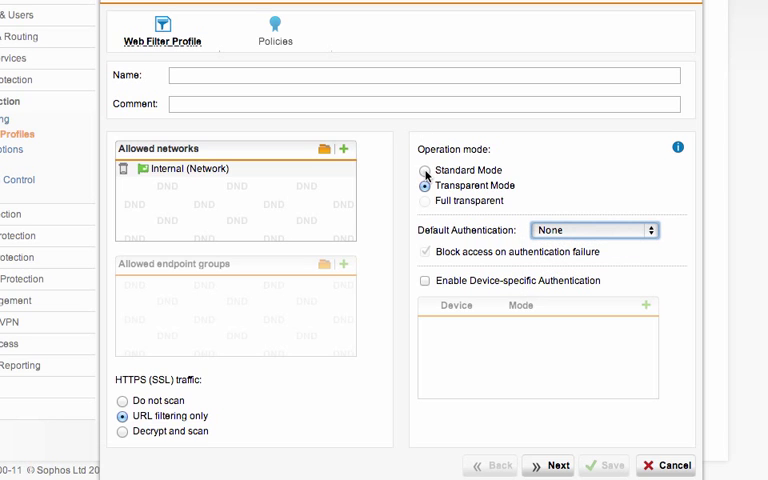
{"action": "left_click", "coordinate": [424, 170]}
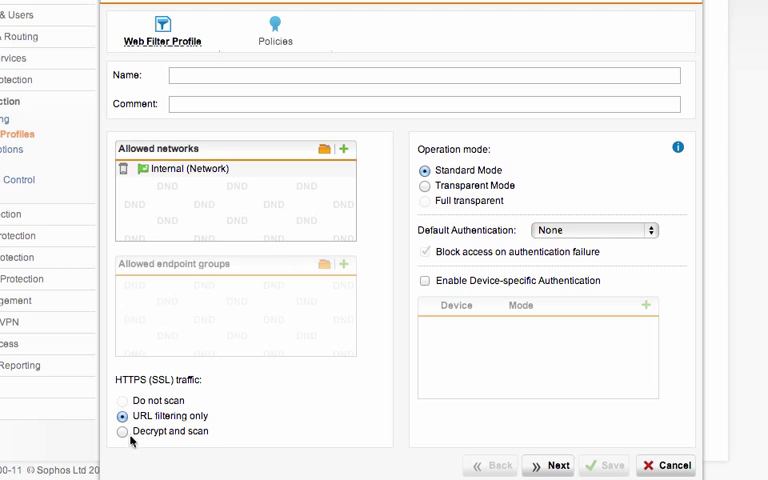
{"action": "left_click", "coordinate": [120, 432]}
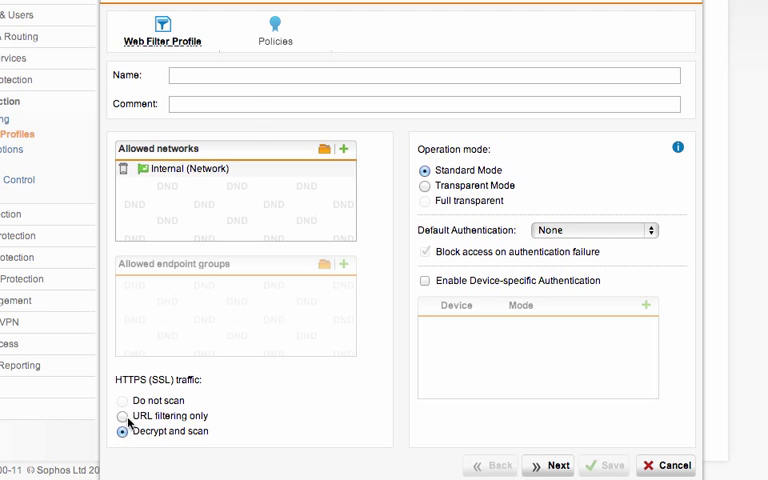
{"action": "left_click", "coordinate": [274, 30]}
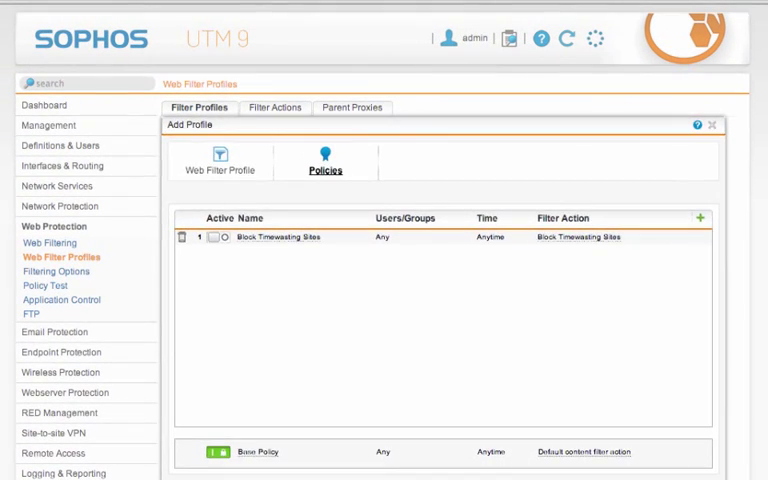
{"action": "left_click", "coordinate": [712, 124]}
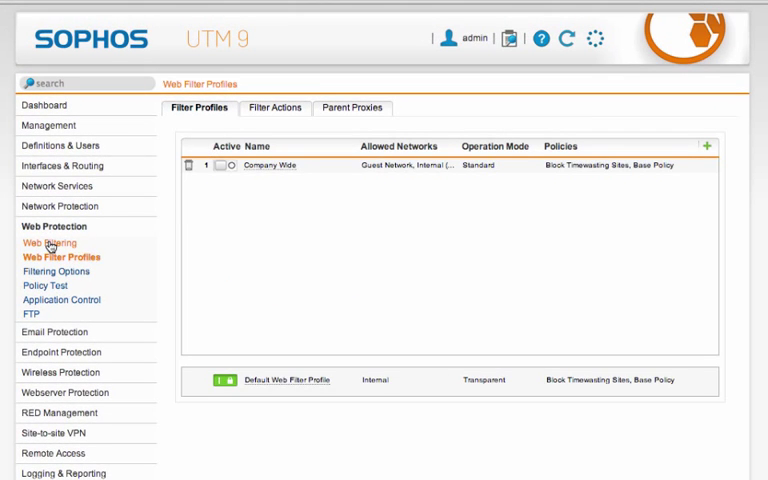
Review the Block Timewasting Sites policy, keeping its time event at Always.
{"action": "left_click", "coordinate": [50, 242]}
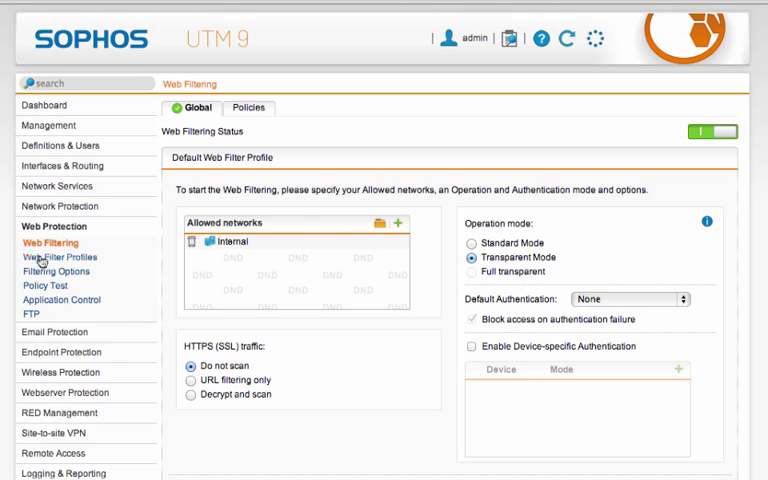
{"action": "mouse_move", "coordinate": [196, 260]}
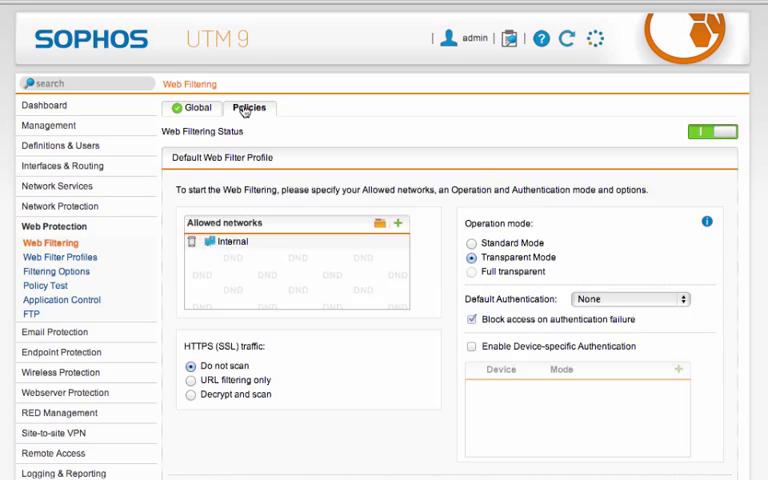
{"action": "left_click", "coordinate": [248, 108]}
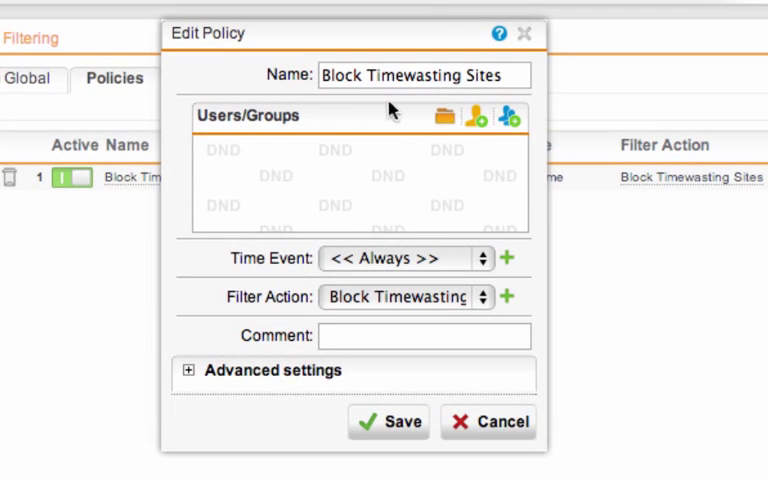
{"action": "left_click", "coordinate": [404, 258]}
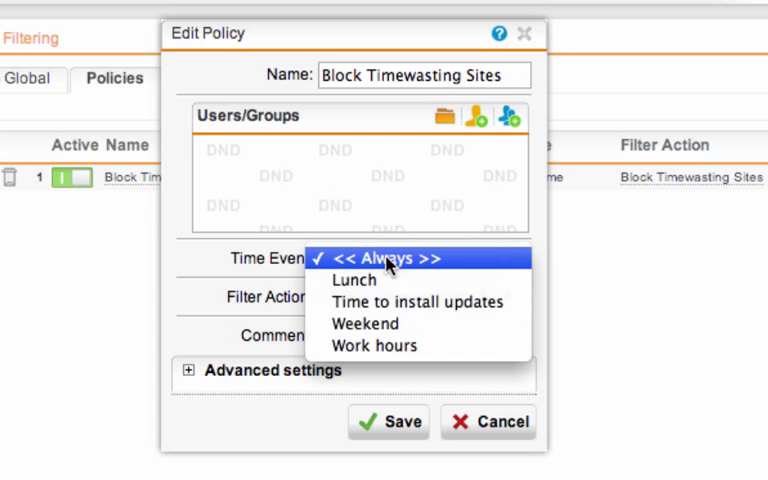
{"action": "left_click", "coordinate": [390, 260]}
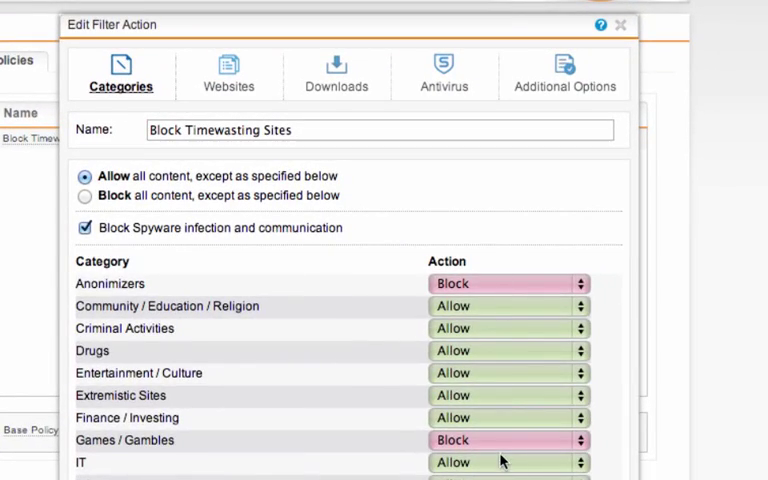
Inspect the filter action categories and the facebook.com entry, closing without saving.
{"action": "scroll", "scroll_direction": "down", "scroll_amount": 3}
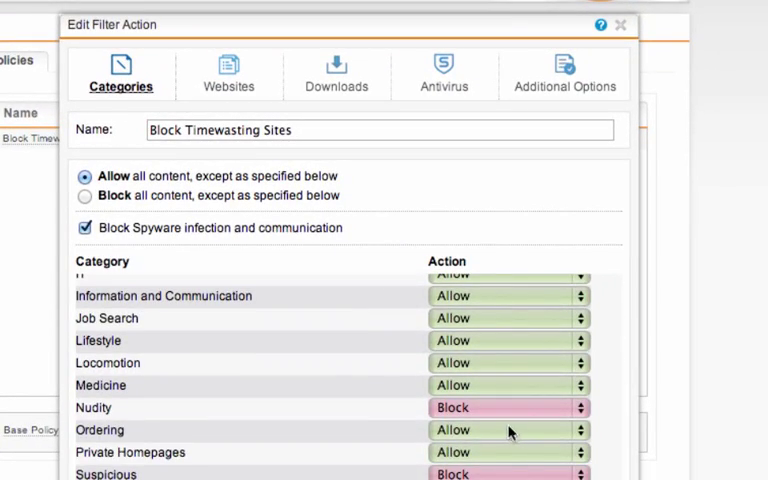
{"action": "scroll", "scroll_direction": "up", "scroll_amount": 3}
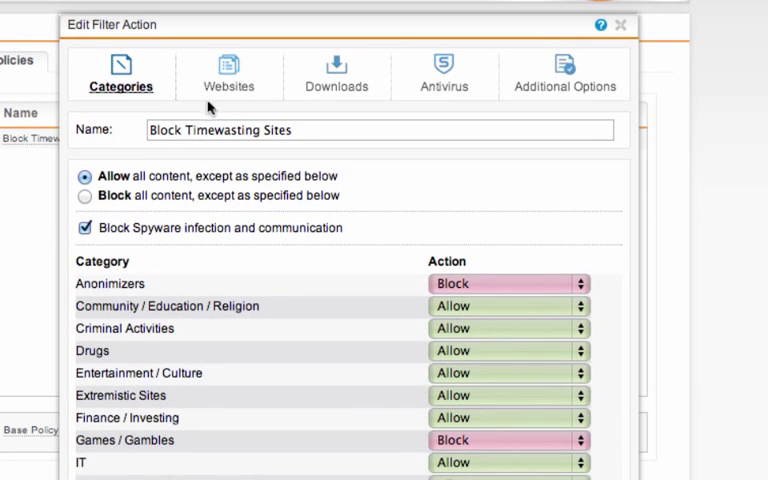
{"action": "left_click", "coordinate": [228, 76]}
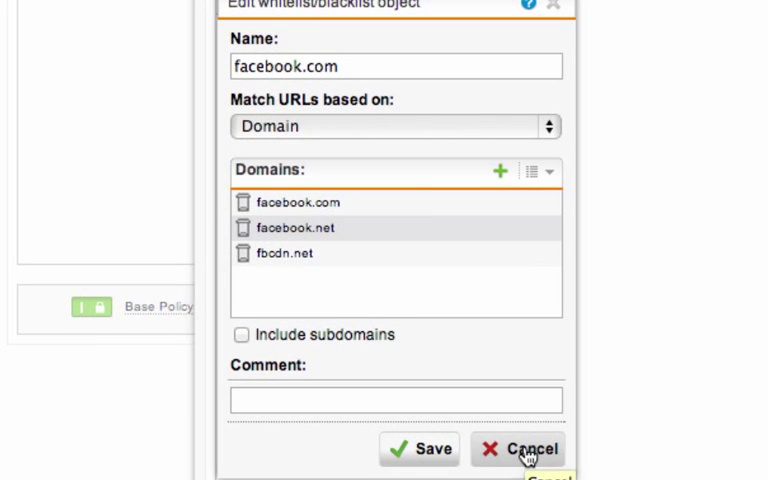
{"action": "left_click", "coordinate": [528, 448]}
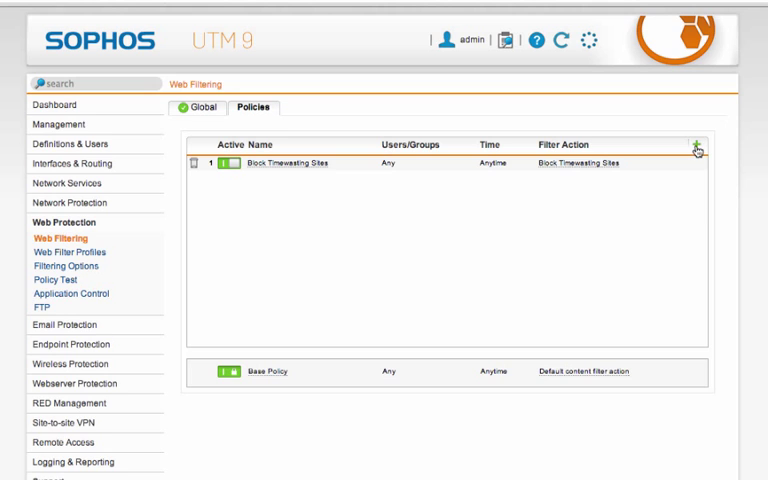
{"action": "mouse_move", "coordinate": [578, 164]}
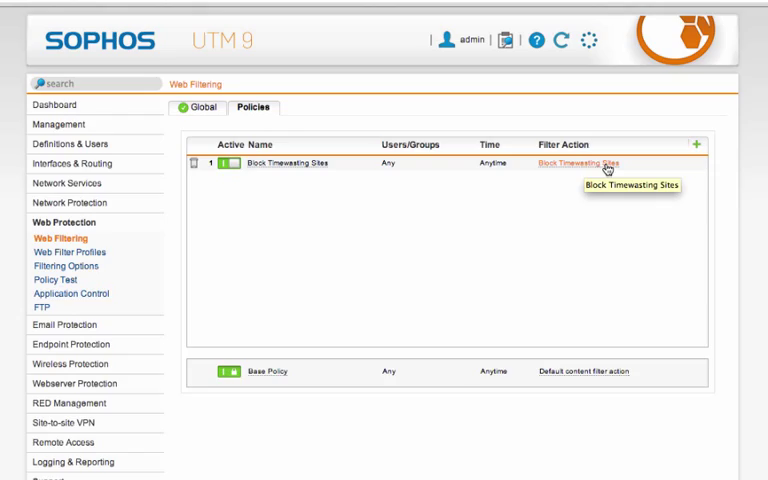
{"action": "scroll", "scroll_direction": "down", "scroll_amount": 3}
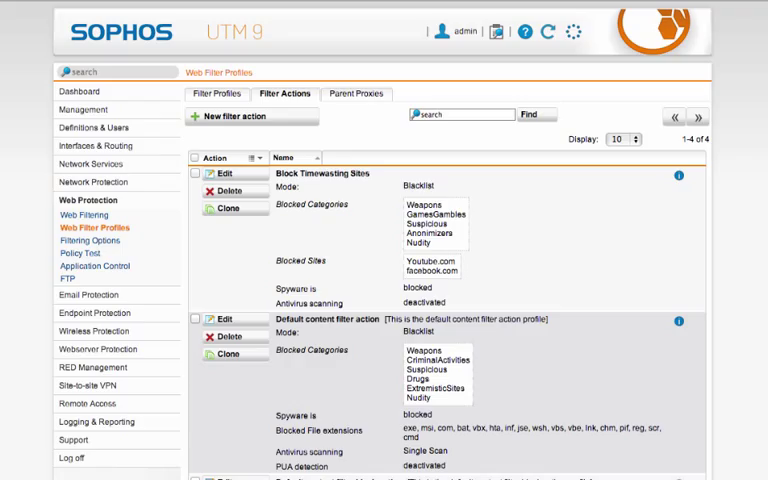
Allowlist facebook and youtube under the filter action's Websites settings and save it.
{"action": "scroll", "scroll_direction": "down", "scroll_amount": 3}
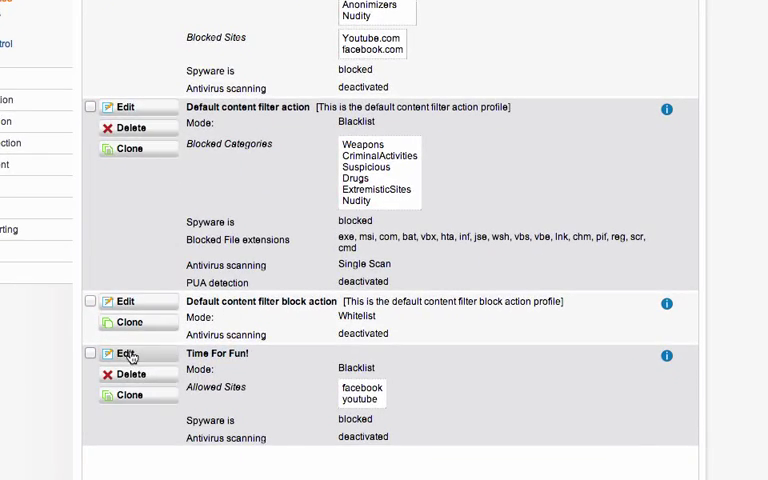
{"action": "left_click", "coordinate": [120, 352]}
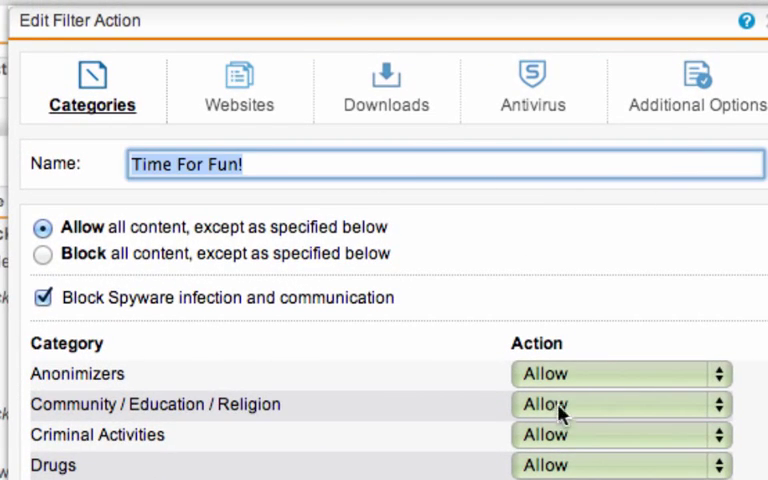
{"action": "scroll", "scroll_direction": "down", "scroll_amount": 3}
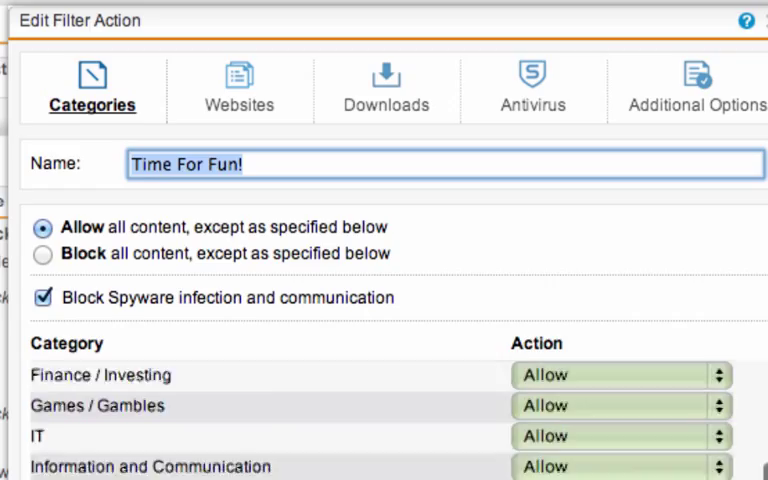
{"action": "scroll", "scroll_direction": "down", "scroll_amount": 3}
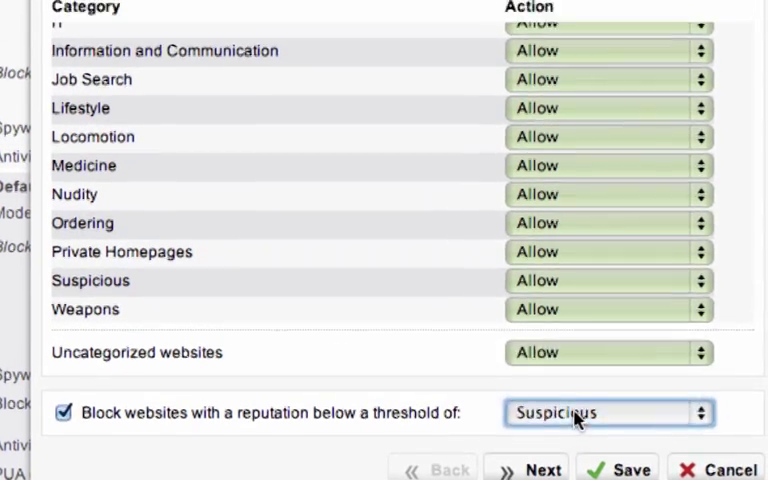
{"action": "left_click", "coordinate": [236, 88]}
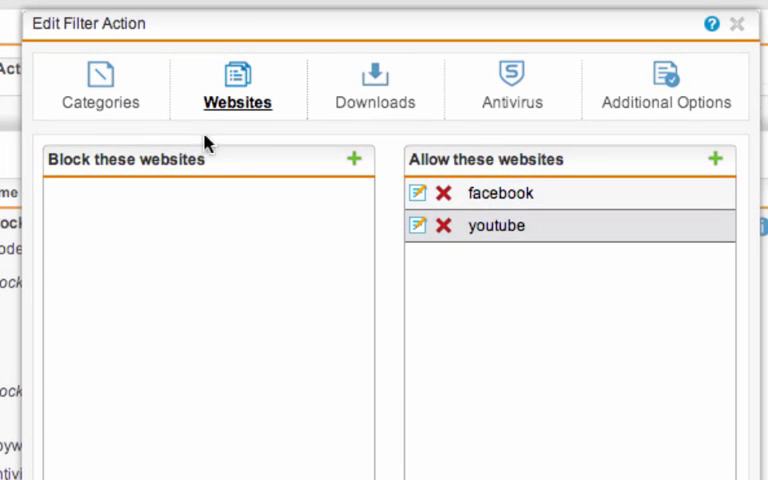
{"action": "mouse_move", "coordinate": [450, 160]}
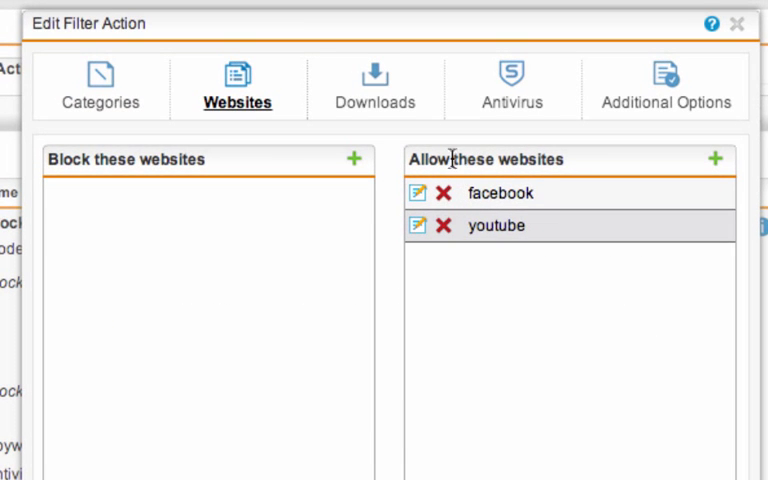
{"action": "mouse_move", "coordinate": [548, 232]}
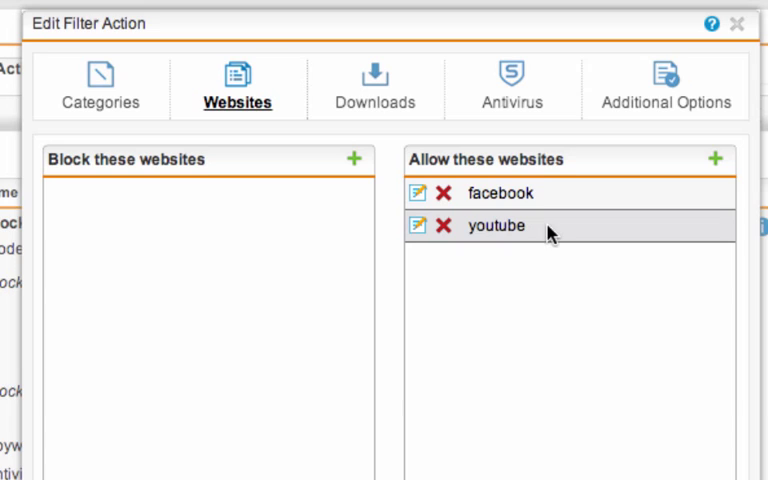
{"action": "mouse_move", "coordinate": [490, 196]}
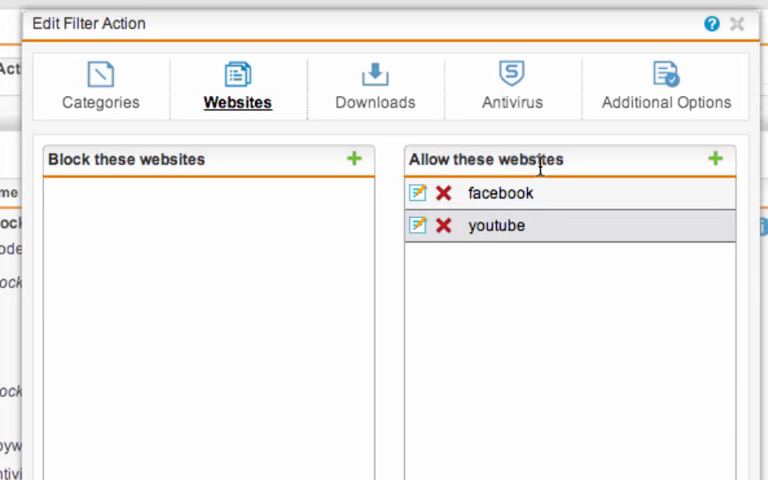
{"action": "left_click", "coordinate": [416, 192]}
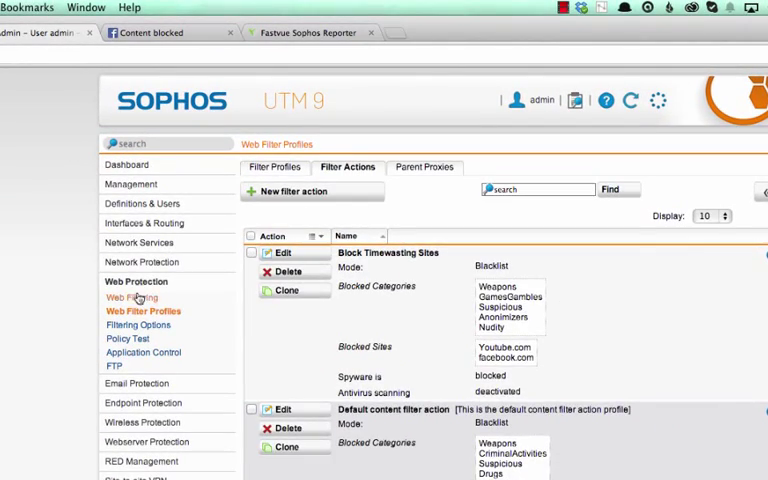
Start a new web filtering policy with time event Lunch and filter action Time For Fun!
{"action": "left_click", "coordinate": [132, 296]}
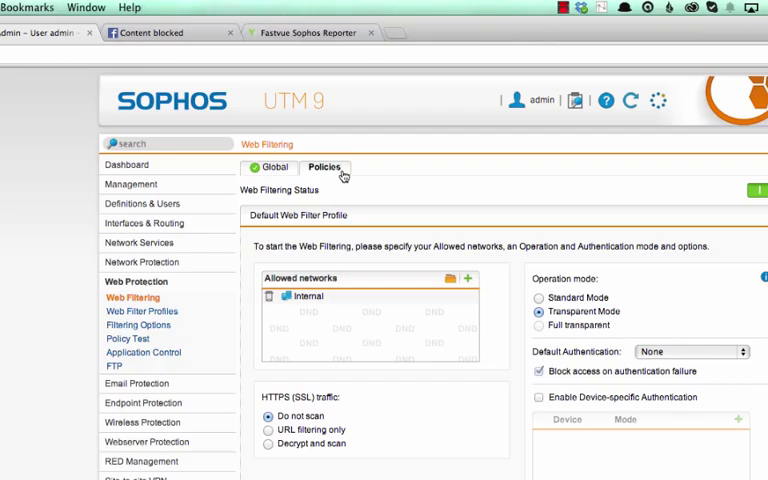
{"action": "left_click", "coordinate": [324, 168]}
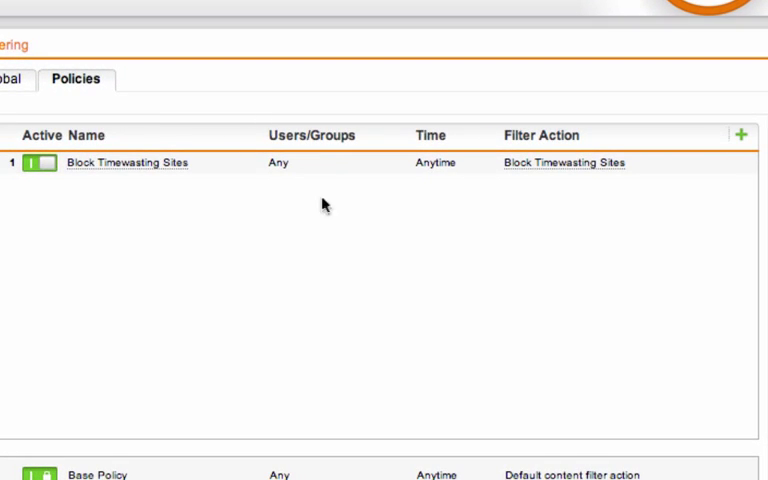
{"action": "left_click", "coordinate": [740, 136]}
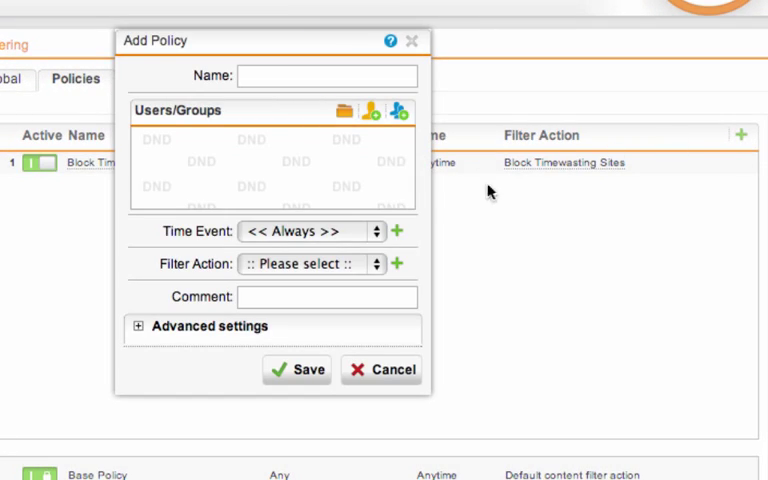
{"action": "left_click", "coordinate": [312, 232]}
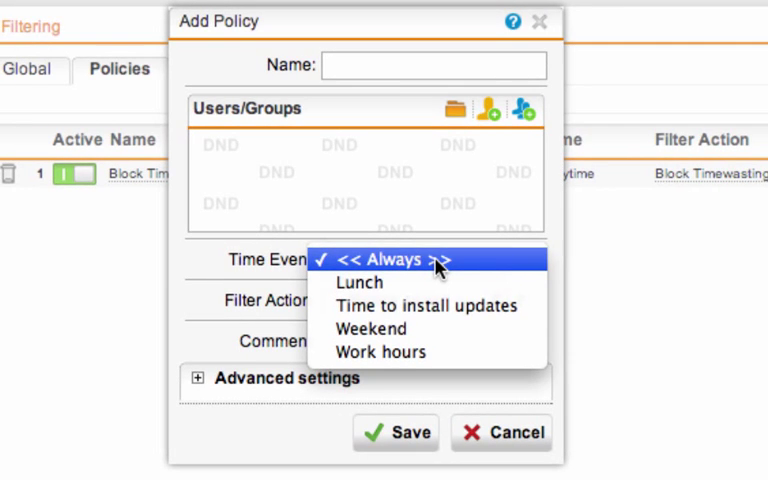
{"action": "mouse_move", "coordinate": [420, 282]}
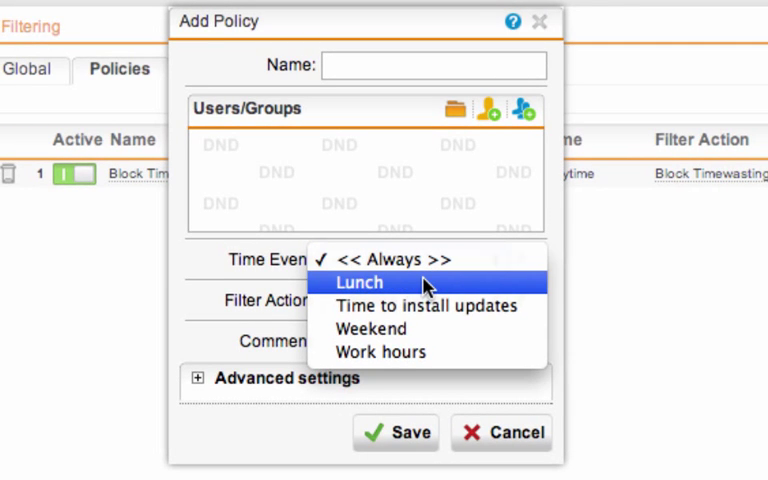
{"action": "mouse_move", "coordinate": [370, 328]}
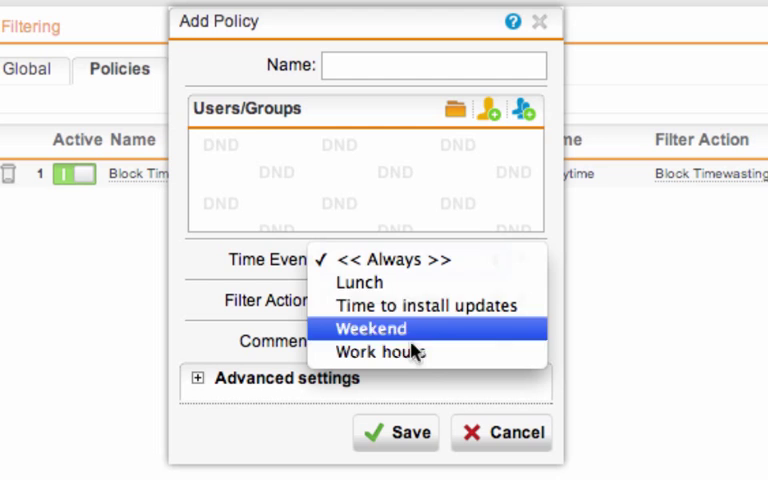
{"action": "mouse_move", "coordinate": [424, 286]}
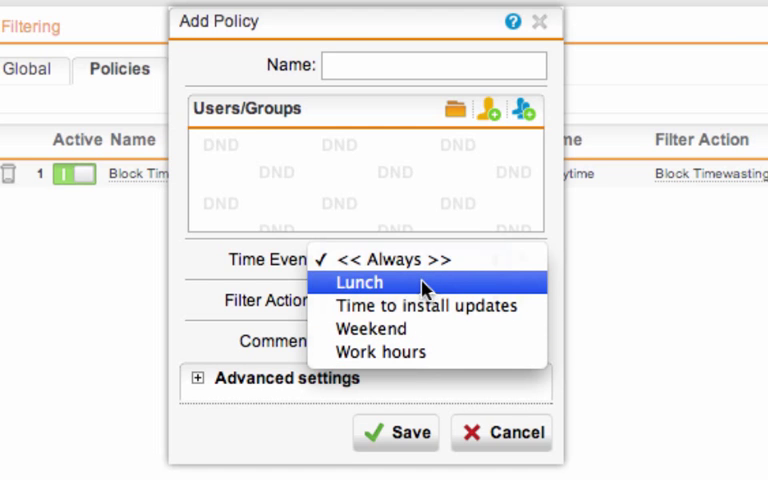
{"action": "left_click", "coordinate": [360, 282]}
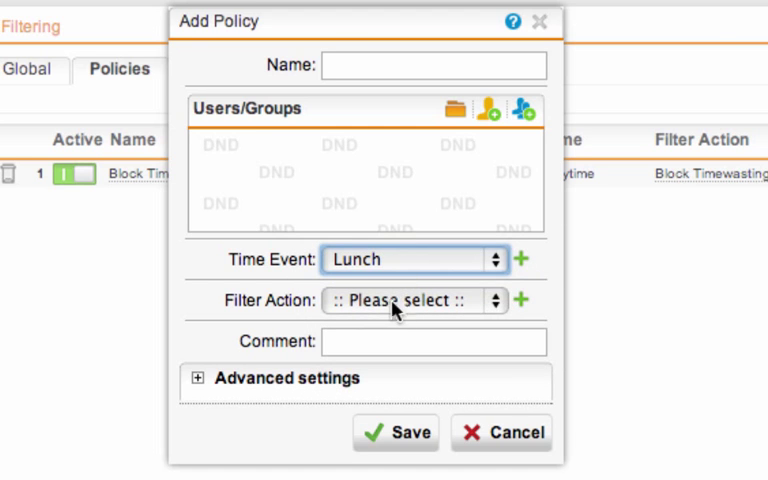
{"action": "left_click", "coordinate": [412, 300]}
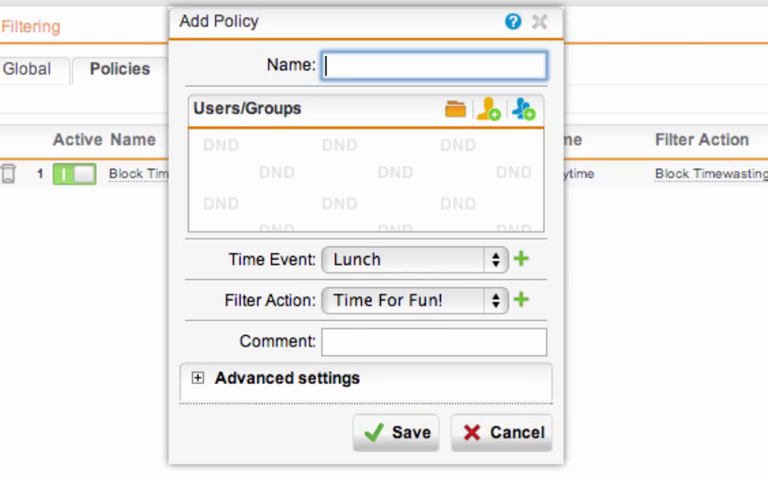
Name it Allow Fun During Lunch, save it and move it above the blocking rule.
{"action": "type", "text": "Allow"}
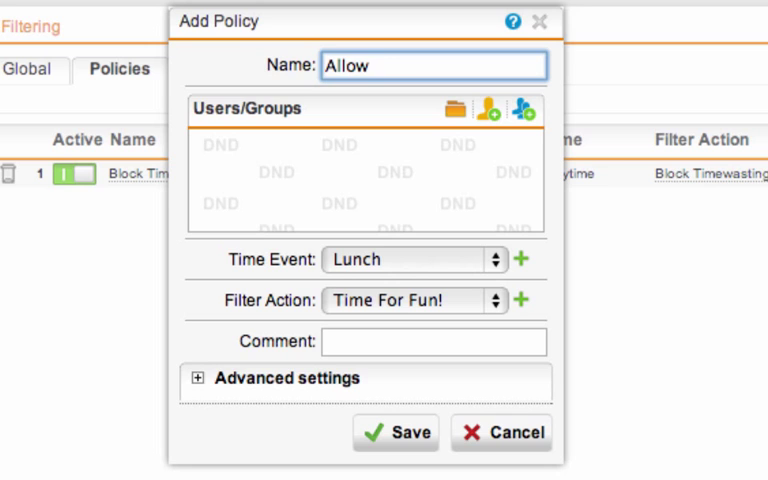
{"action": "type", "text": "Fun During"}
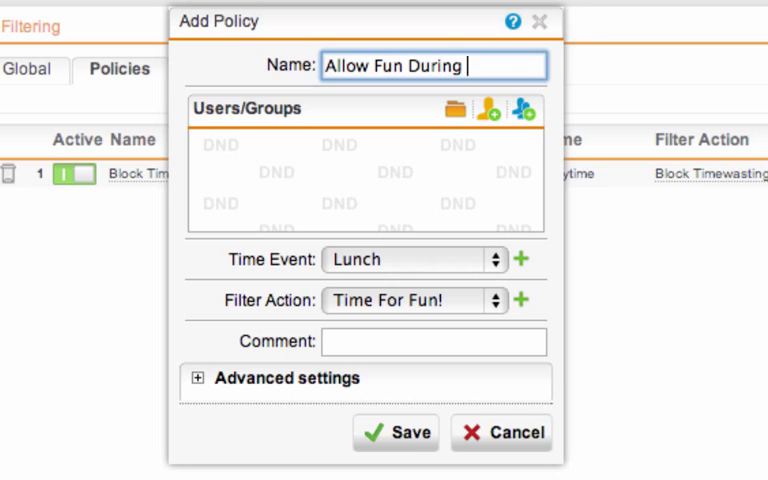
{"action": "type", "text": "Lunch"}
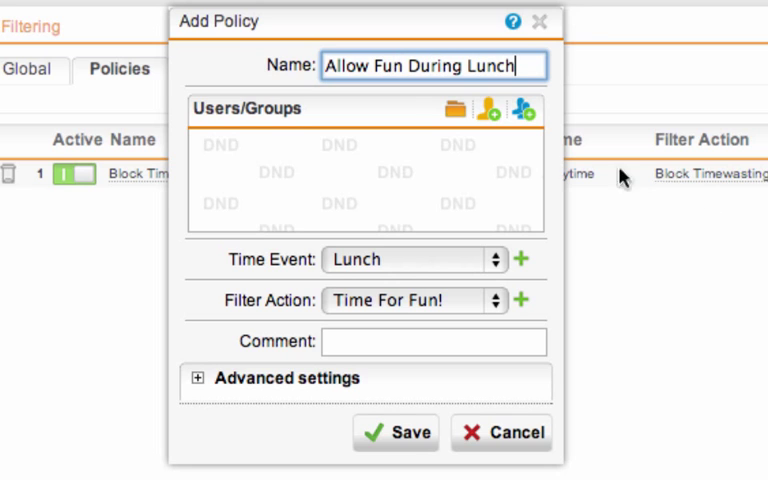
{"action": "mouse_move", "coordinate": [448, 122]}
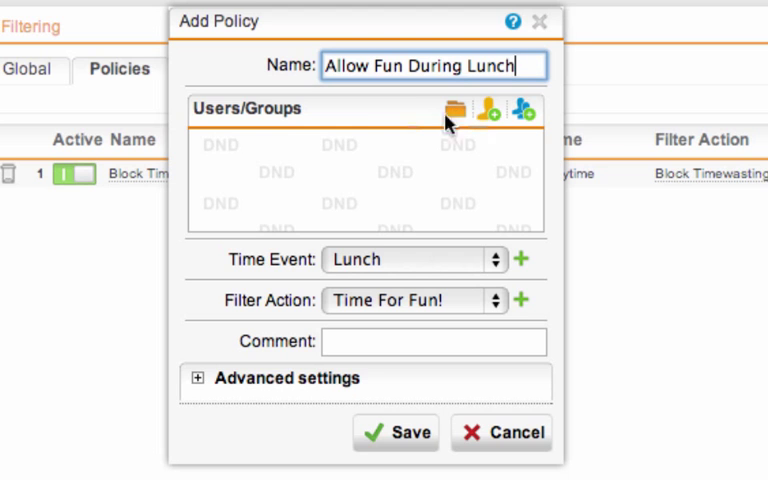
{"action": "mouse_move", "coordinate": [410, 424]}
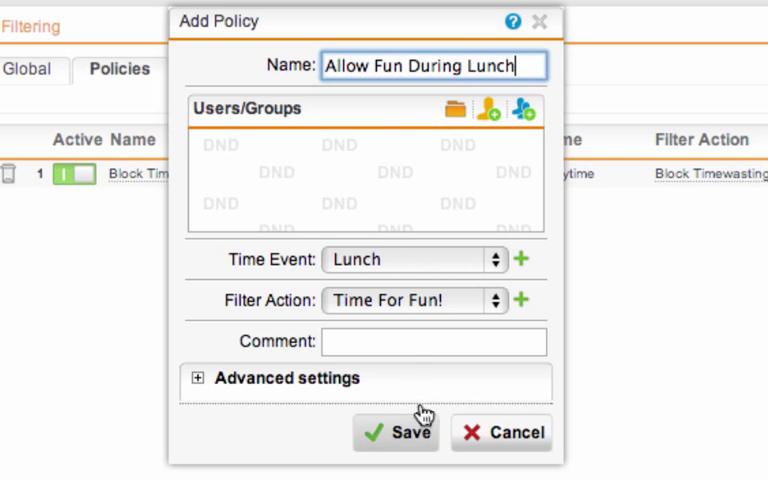
{"action": "left_click", "coordinate": [396, 432]}
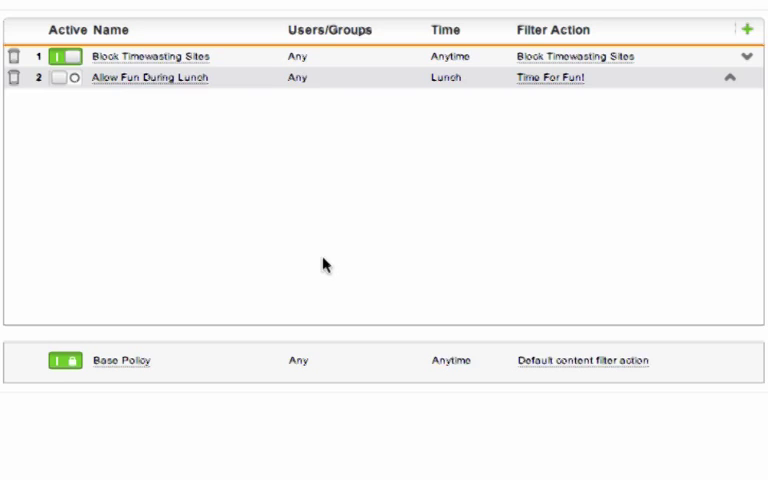
{"action": "left_click", "coordinate": [68, 78]}
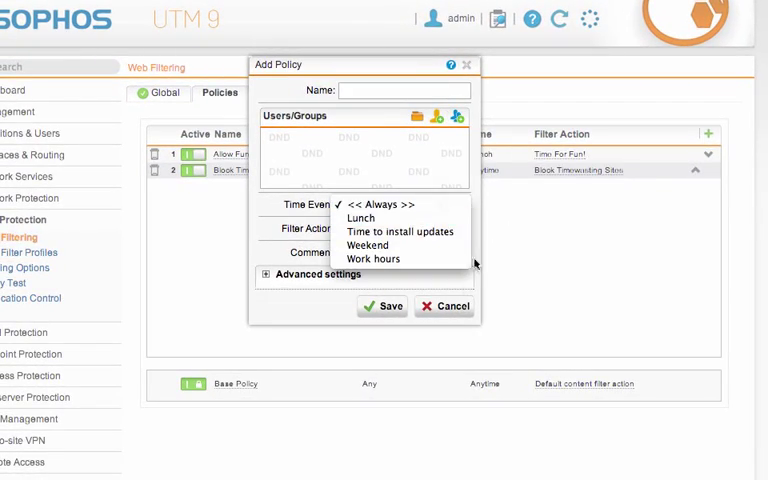
Leave the policies and start a new time period definition under Definitions & Users.
{"action": "left_click", "coordinate": [444, 306]}
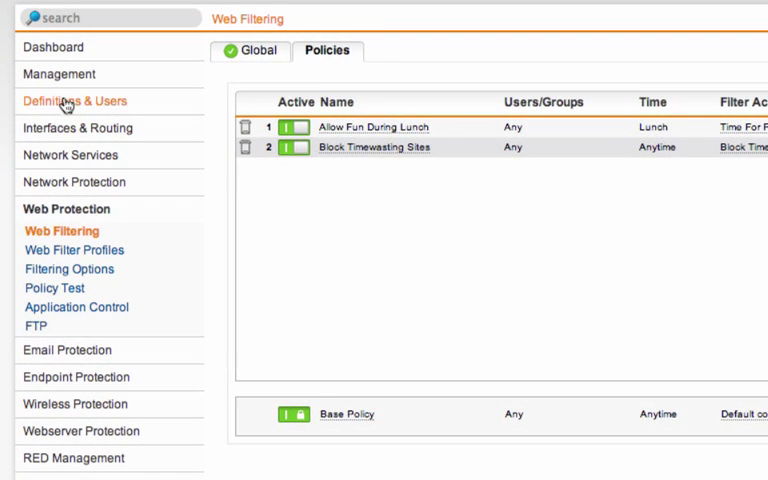
{"action": "left_click", "coordinate": [76, 100]}
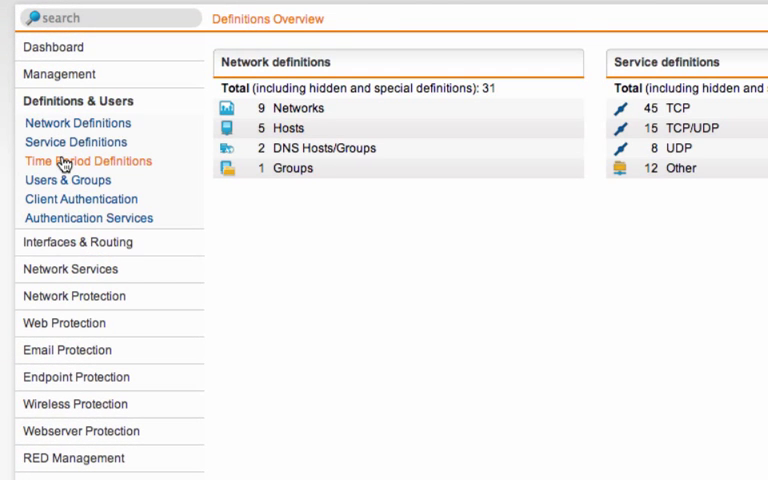
{"action": "left_click", "coordinate": [88, 160]}
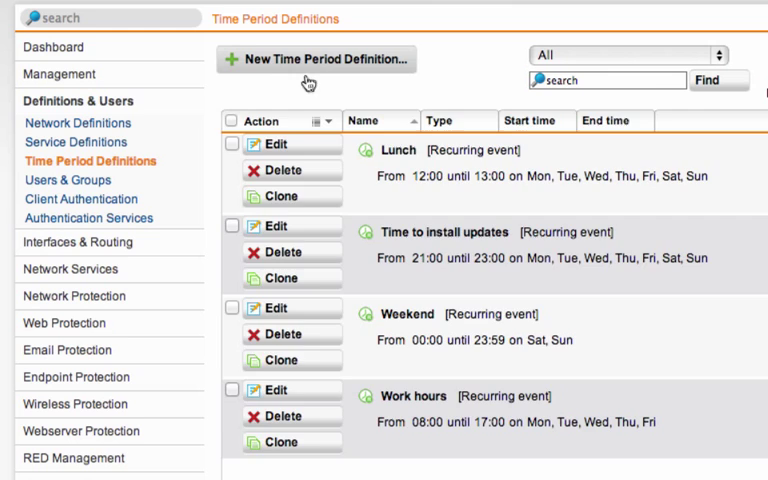
{"action": "left_click", "coordinate": [316, 60]}
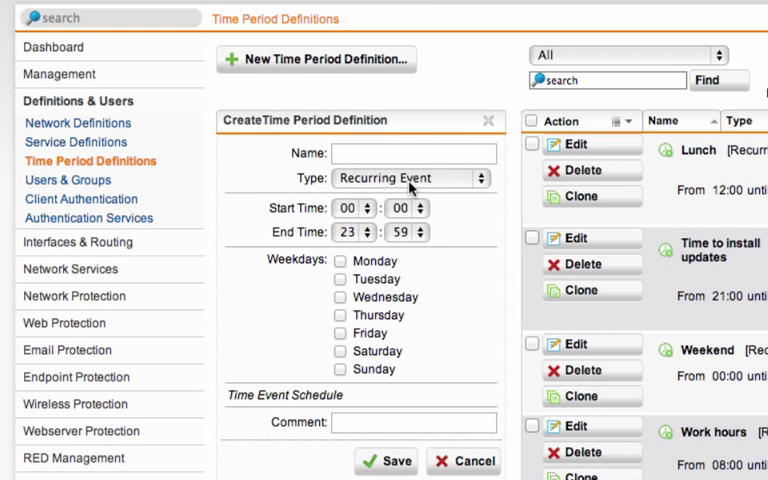
Name it Non-Work Hours AM, ending at 09:00, with Friday included.
{"action": "type", "text": "Non-"}
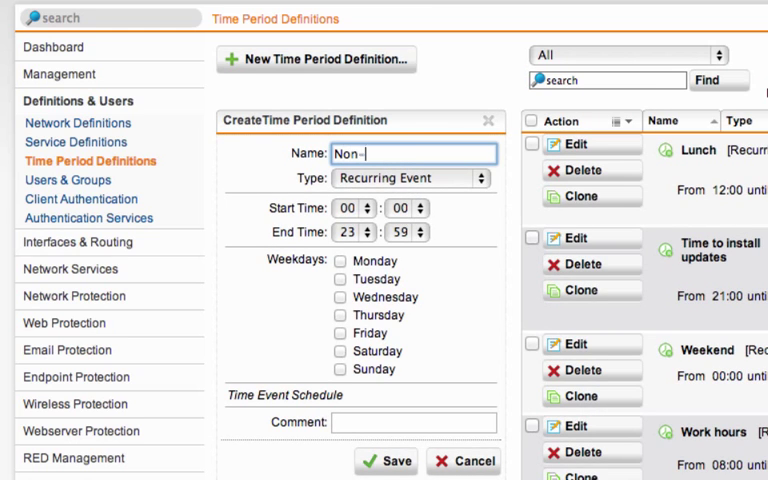
{"action": "type", "text": "Work Hours A"}
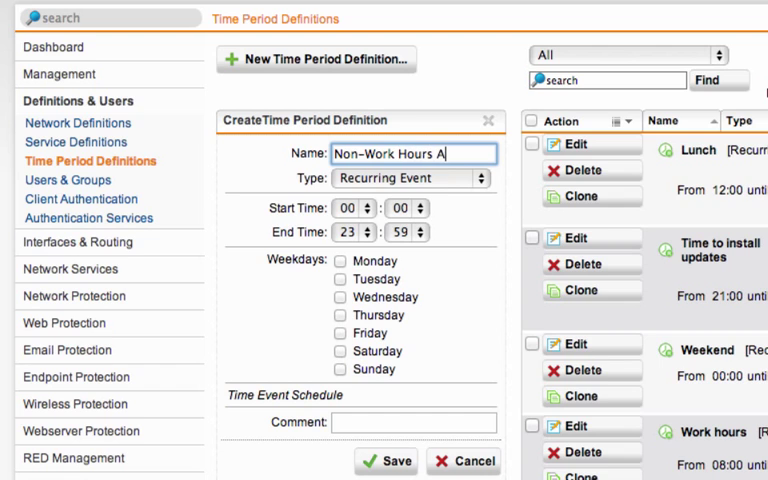
{"action": "left_click", "coordinate": [358, 208]}
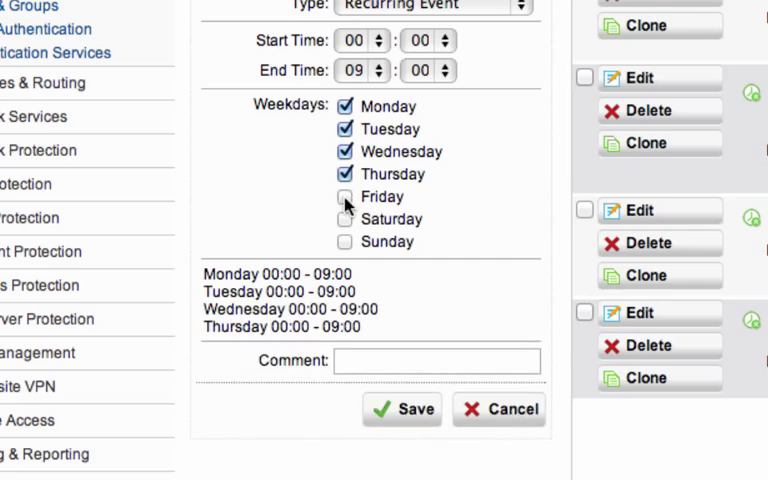
{"action": "left_click", "coordinate": [402, 410]}
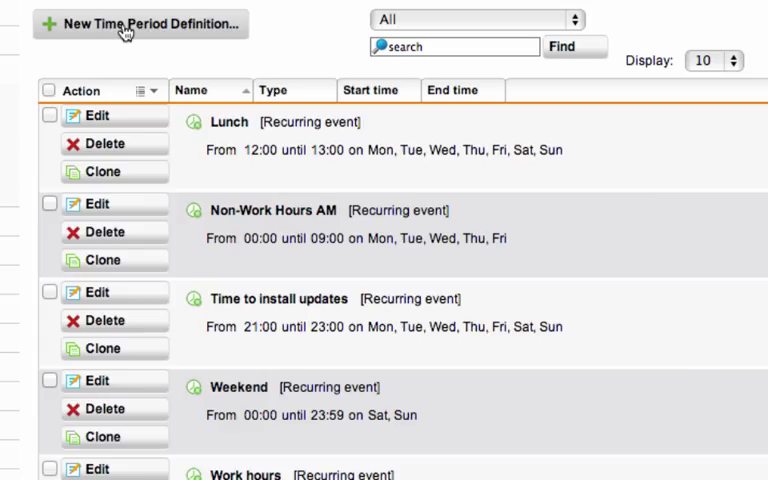
Define a Non-Work Hours PM period starting 17:00, including Monday and Tuesday.
{"action": "left_click", "coordinate": [140, 24]}
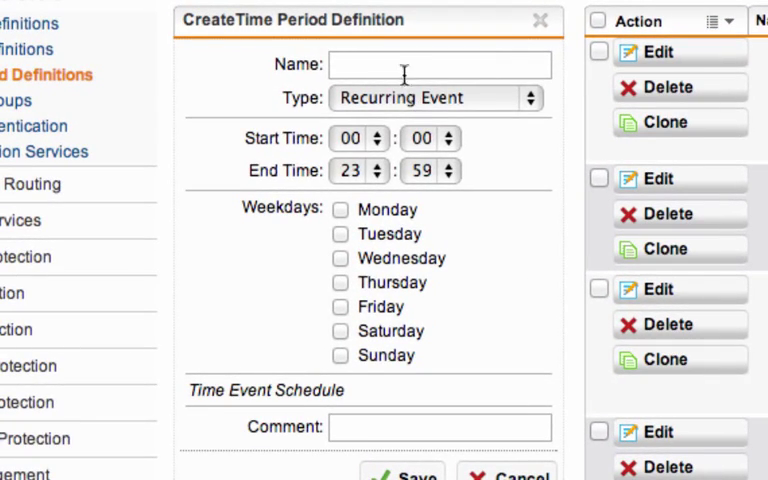
{"action": "type", "text": "Non-W"}
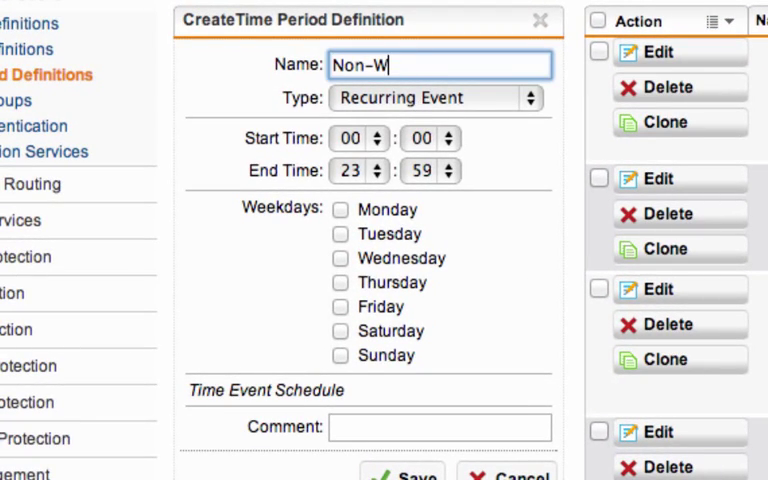
{"action": "type", "text": "ork Hours P"}
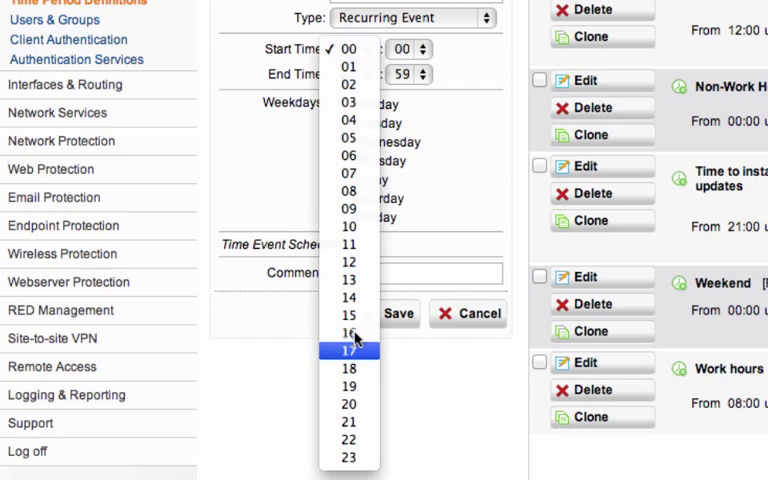
{"action": "left_click", "coordinate": [348, 348]}
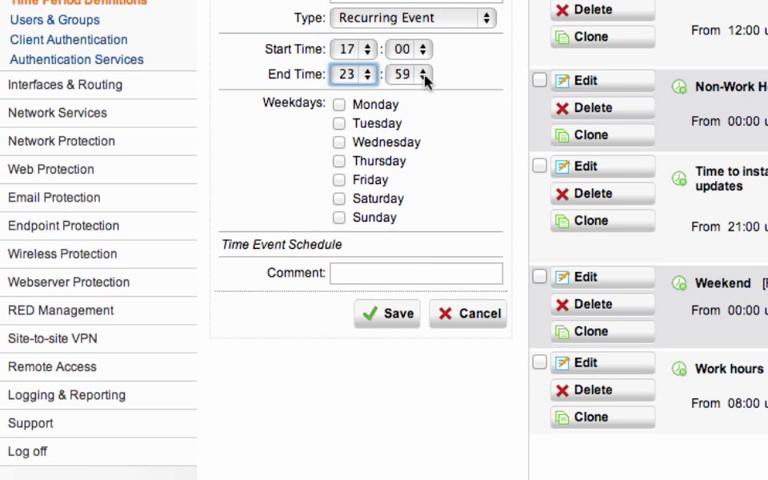
{"action": "left_click", "coordinate": [340, 104]}
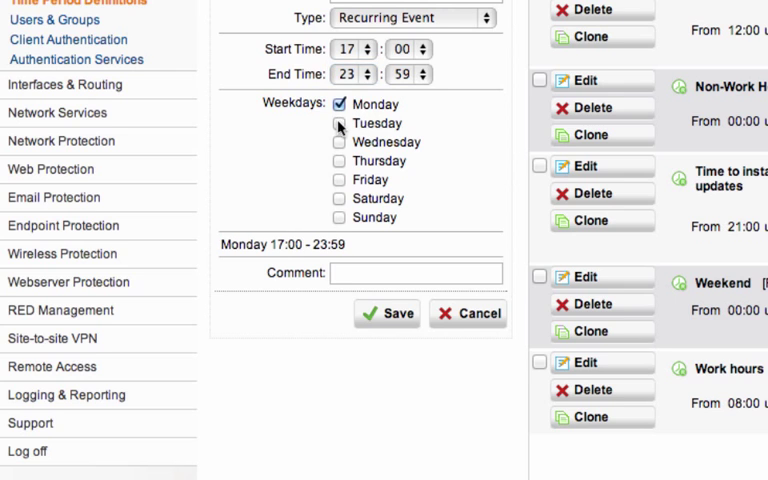
{"action": "left_click", "coordinate": [340, 180]}
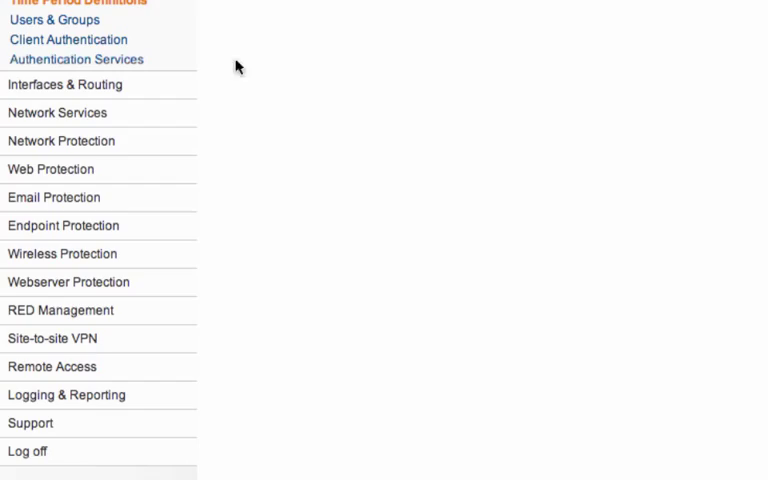
Review the list of time period definitions with Lunch, AM and PM periods.
{"action": "left_click", "coordinate": [80, 4]}
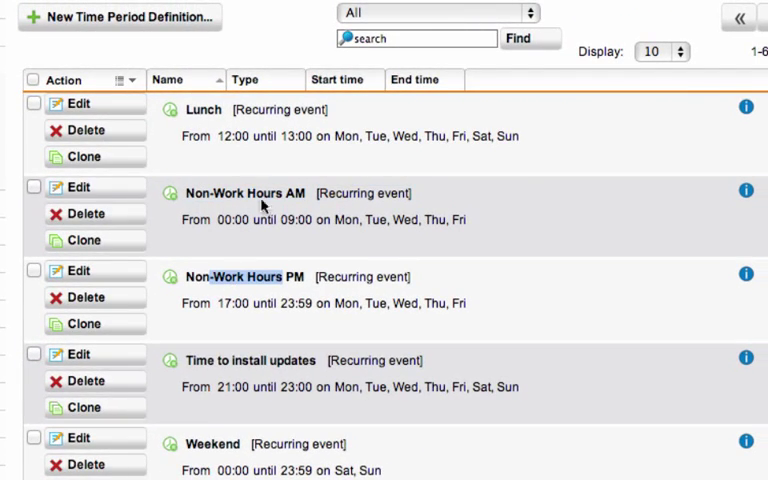
{"action": "scroll", "scroll_direction": "down", "scroll_amount": 3}
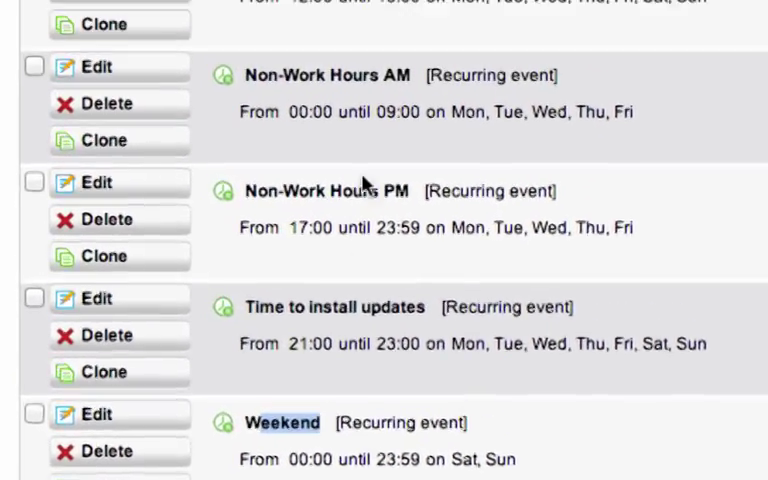
{"action": "scroll", "scroll_direction": "up", "scroll_amount": 3}
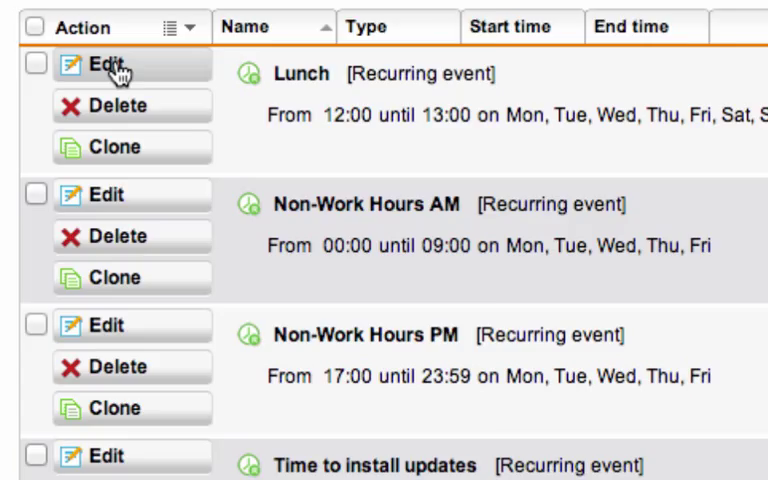
{"action": "left_click", "coordinate": [98, 64]}
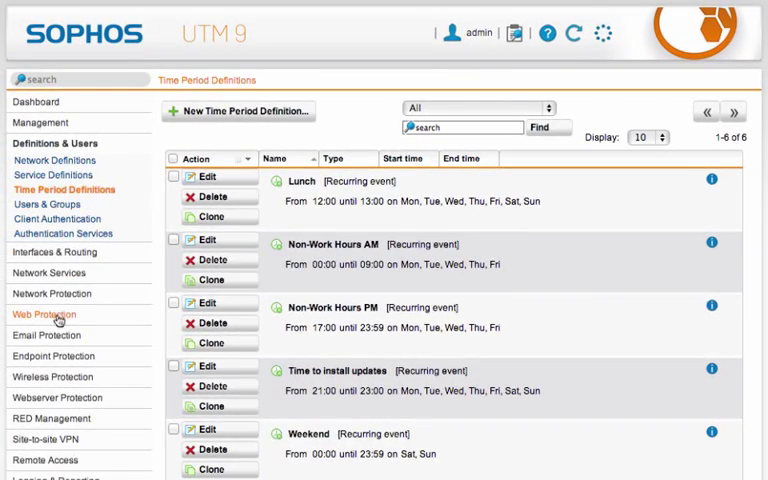
Start a new web filtering policy applying during Non-Work Hours AM.
{"action": "left_click", "coordinate": [42, 312]}
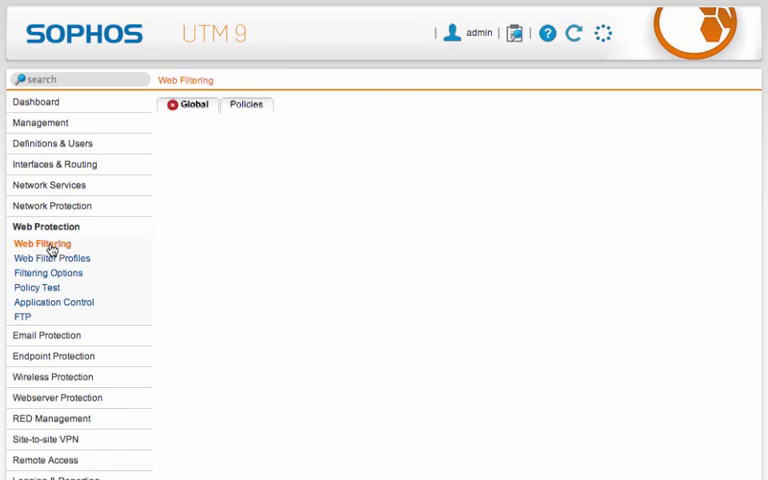
{"action": "left_click", "coordinate": [246, 104]}
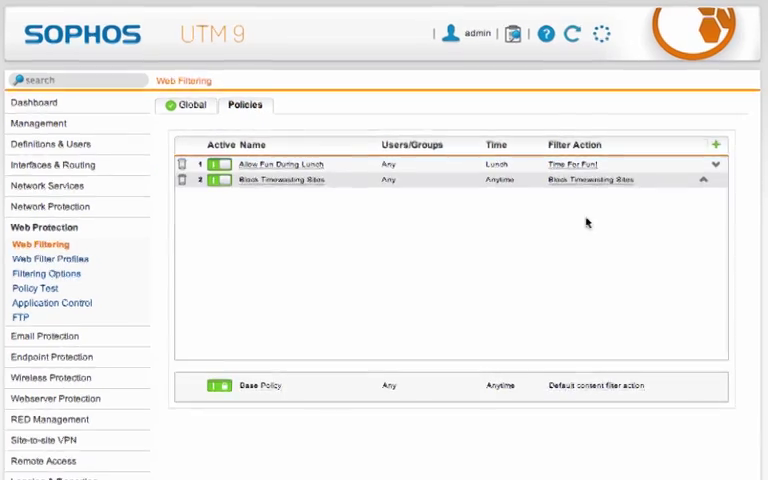
{"action": "left_click", "coordinate": [716, 144]}
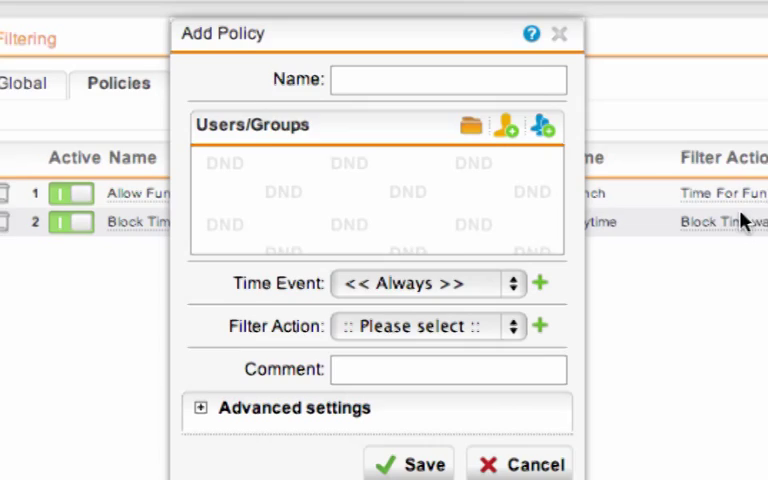
{"action": "left_click", "coordinate": [428, 284]}
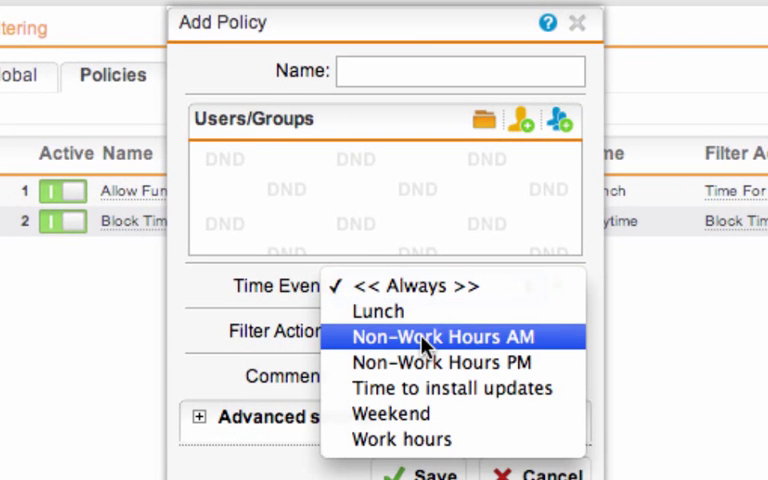
{"action": "left_click", "coordinate": [452, 336]}
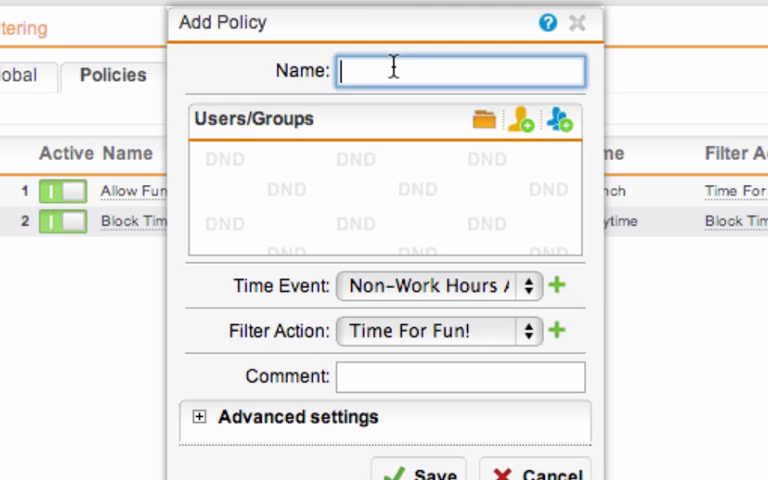
Name the policy Allow Morning Fun and save it.
{"action": "type", "text": "Al"}
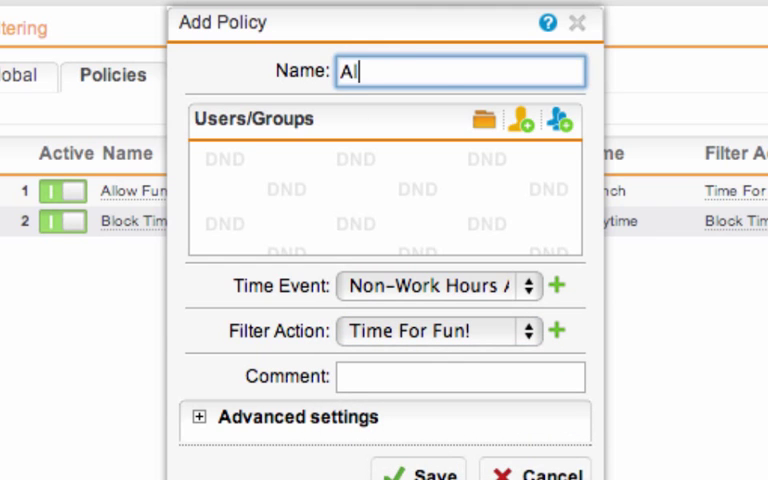
{"action": "type", "text": "llow Morning Fun"}
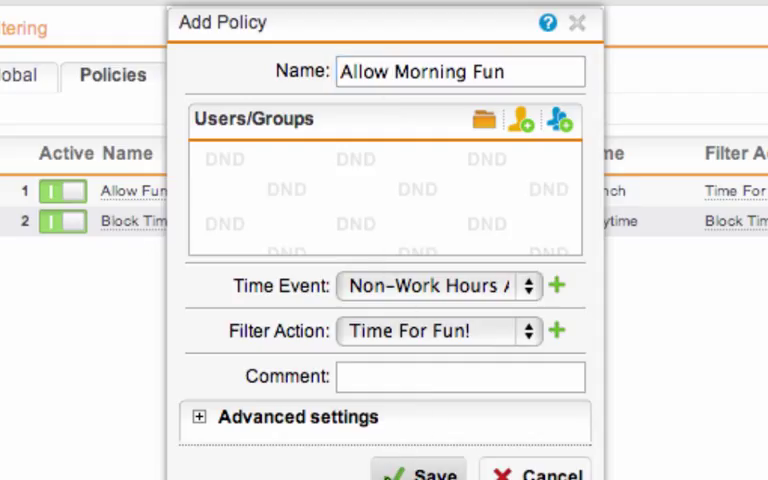
{"action": "left_click", "coordinate": [416, 472]}
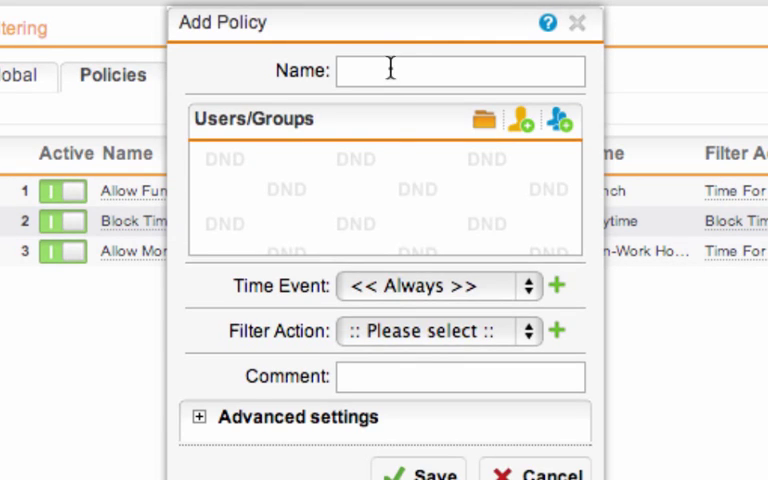
Create the Allow Evening Fun policy with Time For Fun! and save it.
{"action": "left_click", "coordinate": [436, 286]}
{"action": "type", "text": "A"}
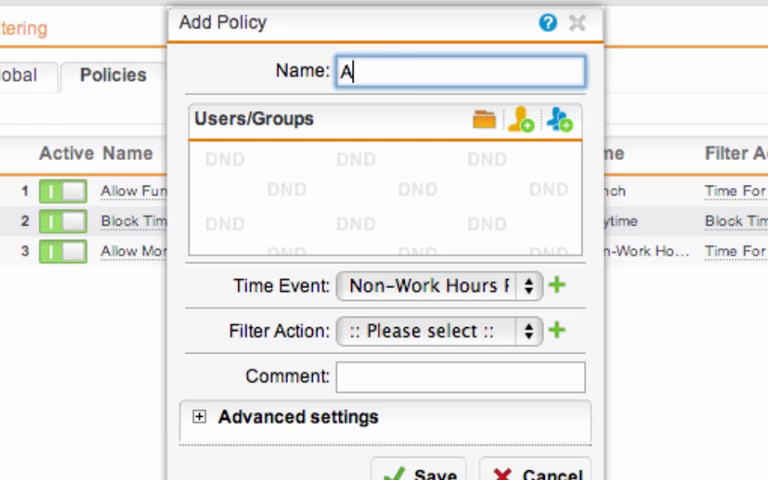
{"action": "type", "text": "llow Evening Fun"}
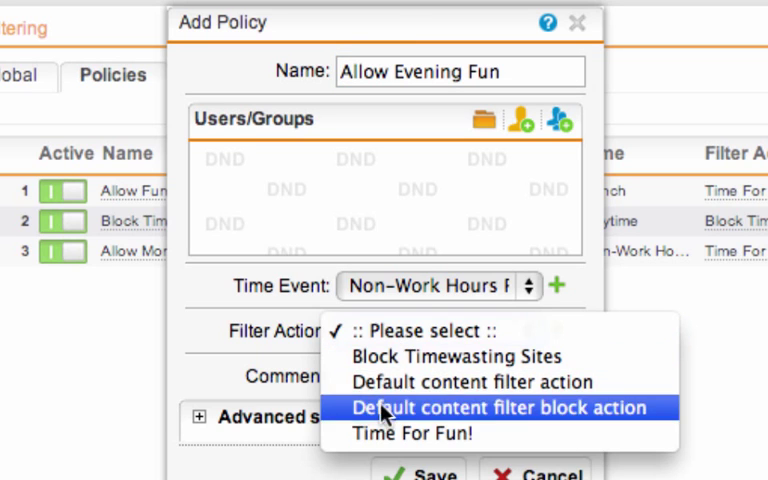
{"action": "left_click", "coordinate": [410, 432]}
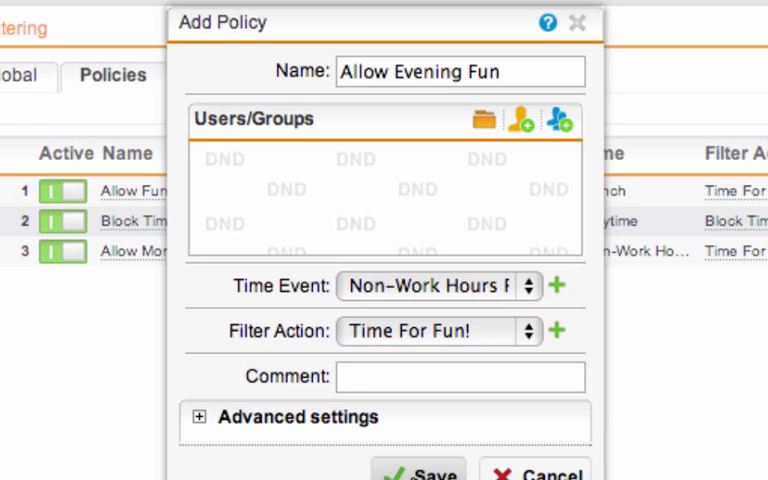
{"action": "left_click", "coordinate": [416, 472]}
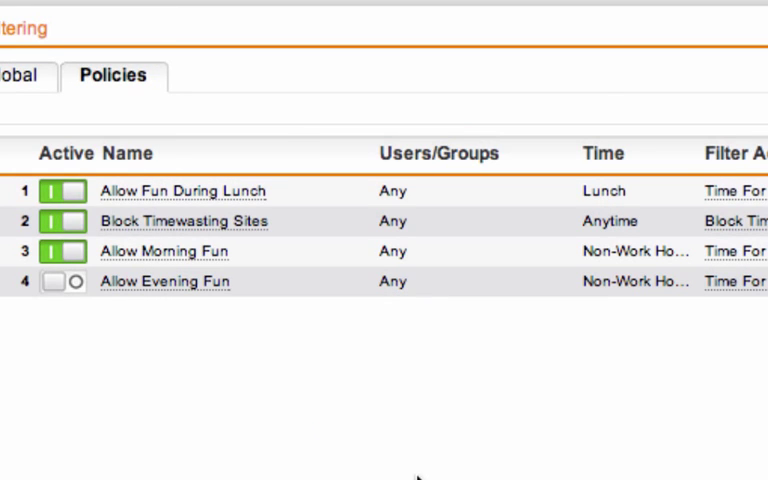
Activate Allow Evening Fun and move Block Timewasting Sites down to last position.
{"action": "left_click", "coordinate": [62, 280]}
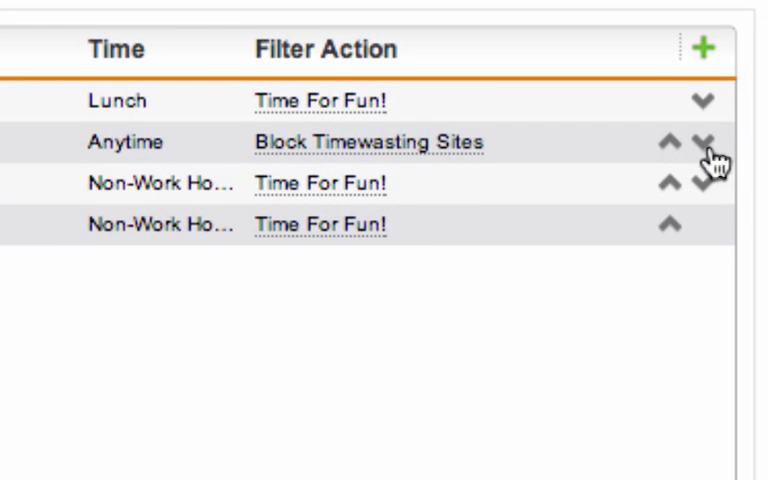
{"action": "left_click", "coordinate": [704, 142]}
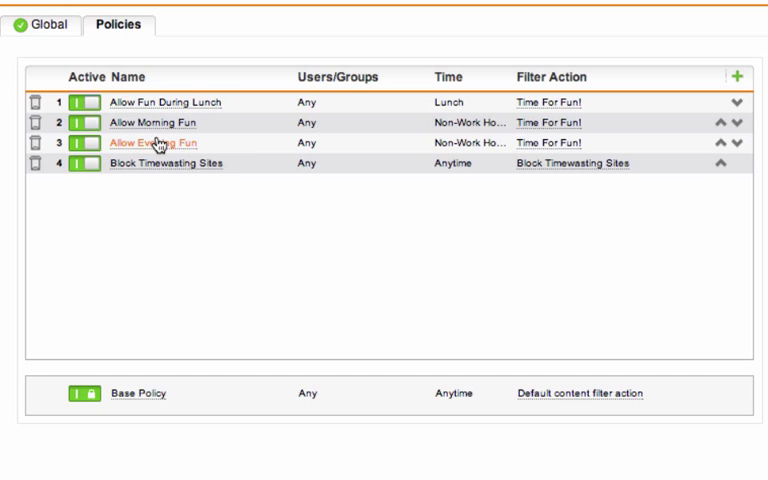
{"action": "mouse_move", "coordinate": [152, 144]}
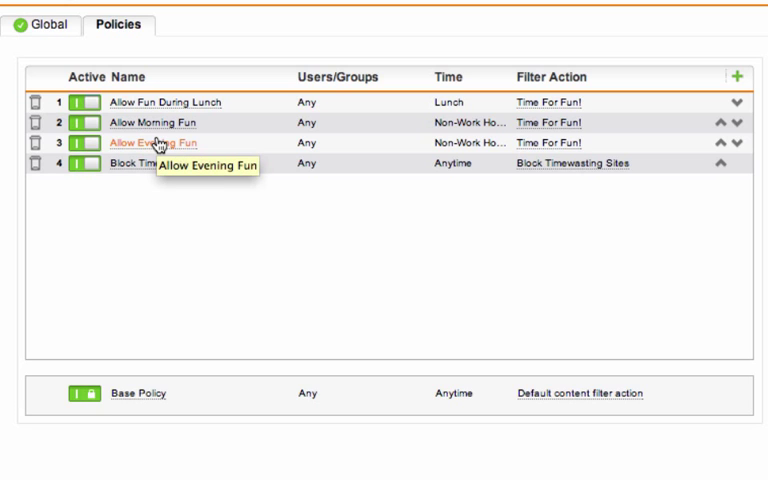
{"action": "mouse_move", "coordinate": [164, 166]}
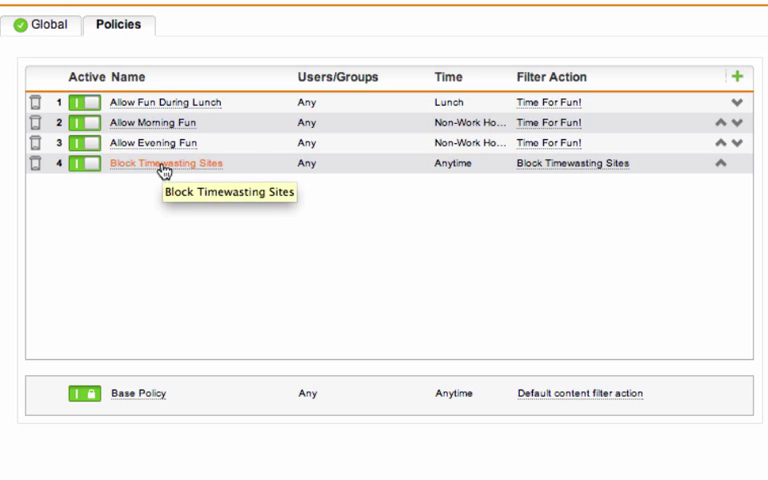
{"action": "mouse_move", "coordinate": [292, 264]}
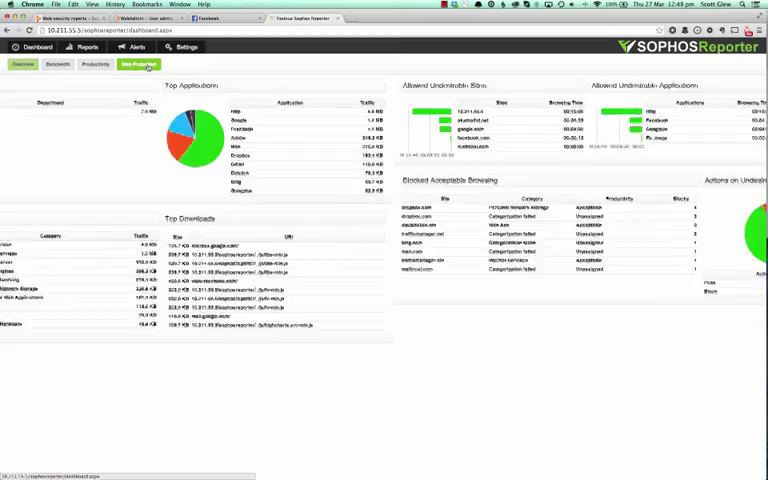
View the Time For Fun! overview report down to its Sites by Size chart, led by facebook.com.
{"action": "left_click", "coordinate": [140, 64]}
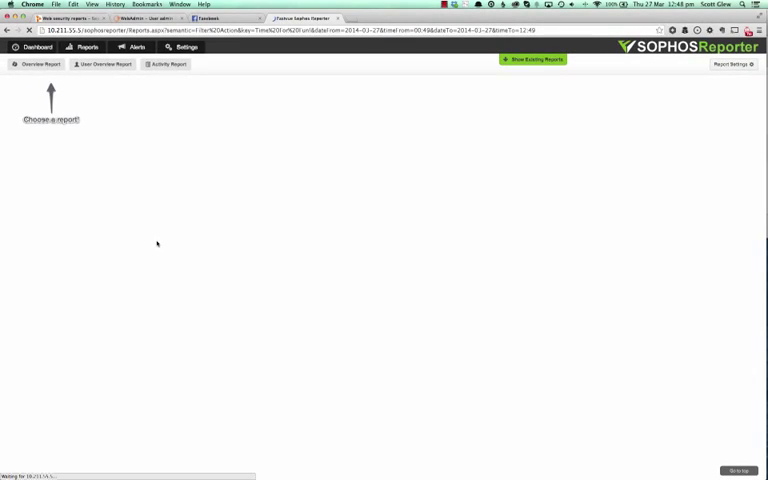
{"action": "left_click", "coordinate": [36, 64]}
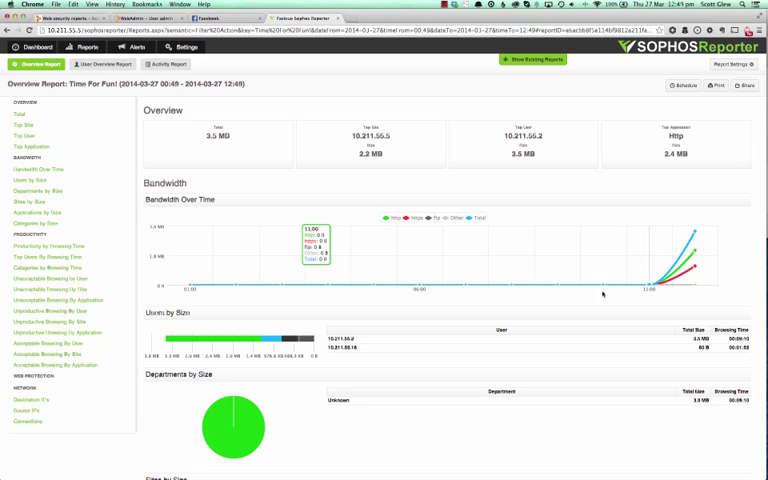
{"action": "scroll", "scroll_direction": "down", "scroll_amount": 3}
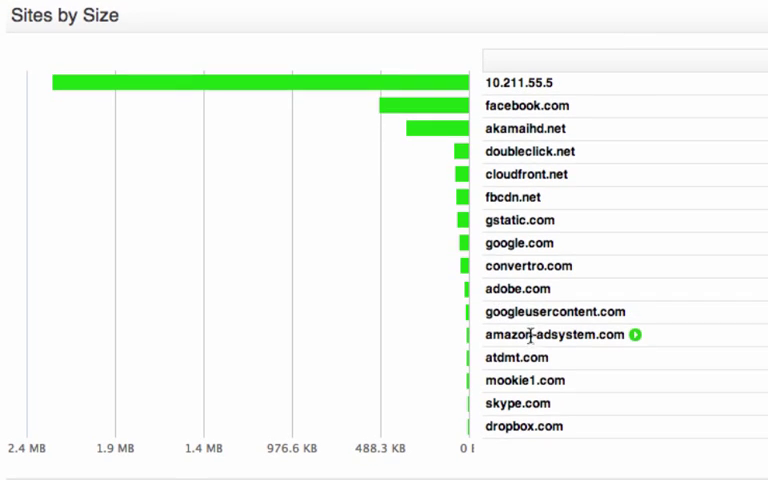
{"action": "scroll", "scroll_direction": "down", "scroll_amount": 3}
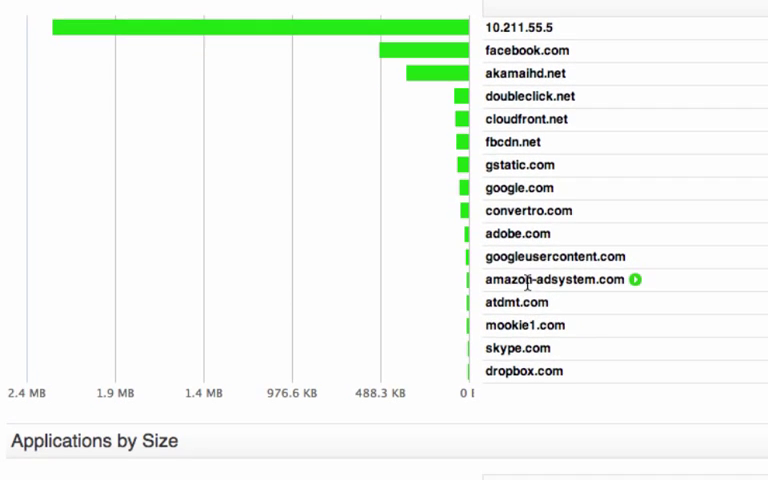
{"action": "scroll", "scroll_direction": "down", "scroll_amount": 3}
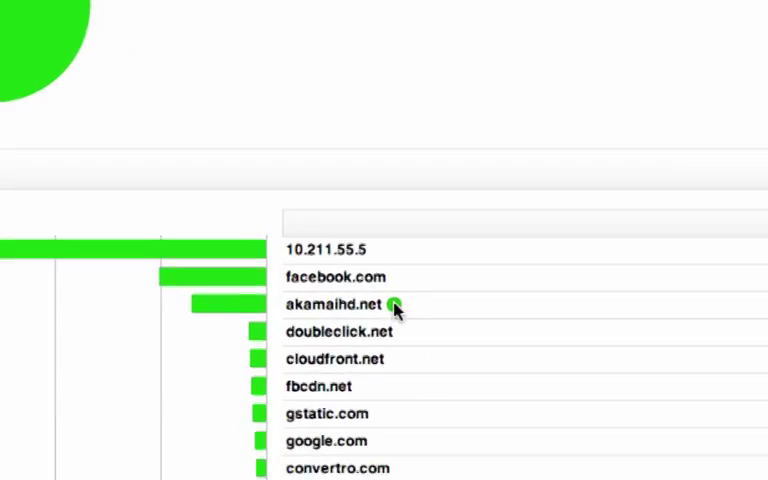
Generate the facebook.com activity report from Sites by Size and review the listed lunchtime visits.
{"action": "left_click", "coordinate": [336, 168]}
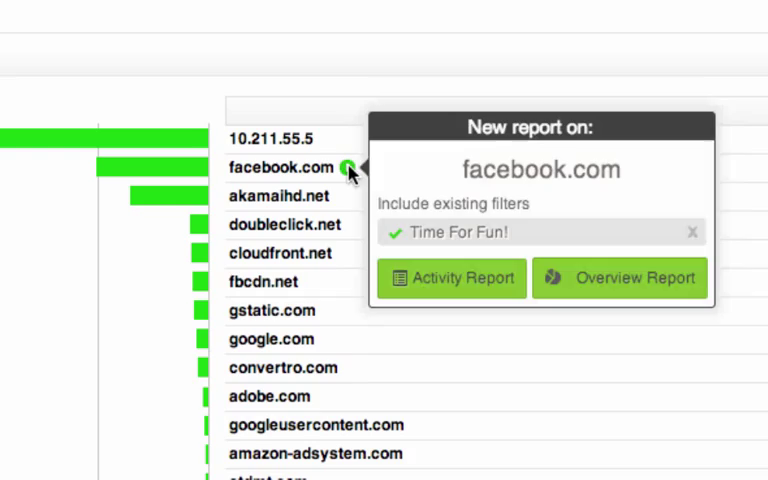
{"action": "left_click", "coordinate": [452, 276]}
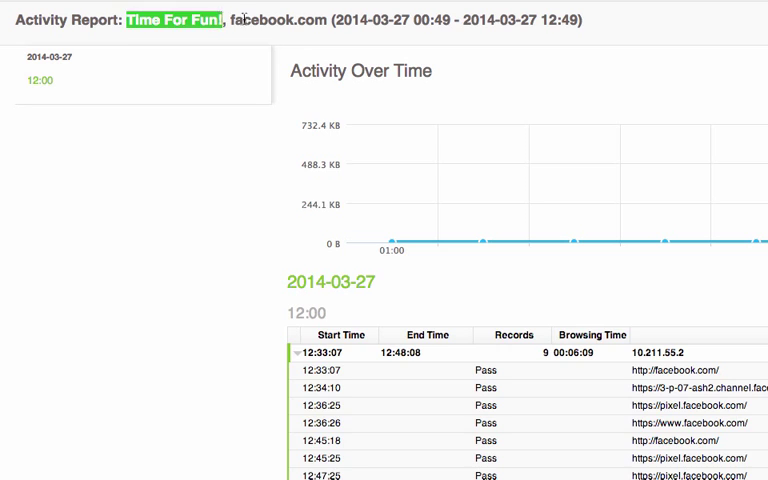
{"action": "scroll", "scroll_direction": "down", "scroll_amount": 3}
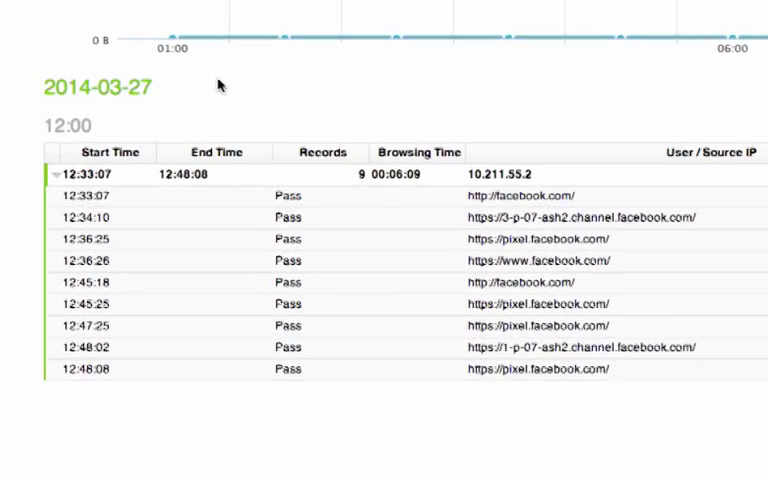